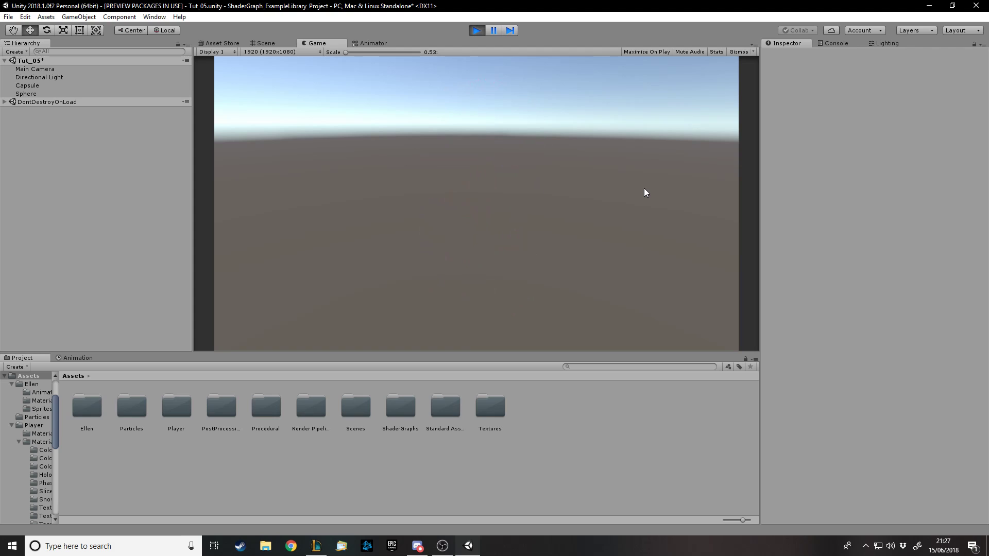
mouse_move(455, 95)
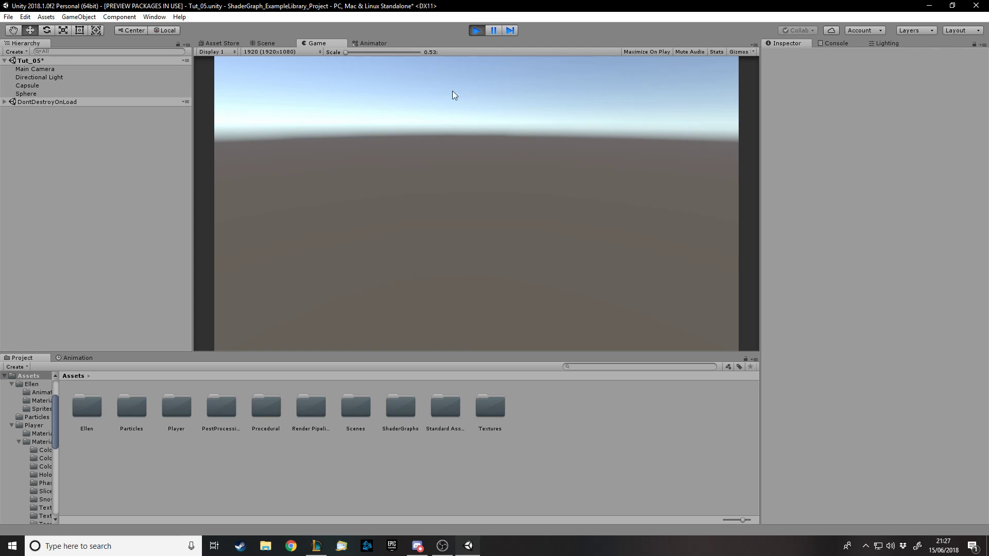
In Play mode, raise the Capsule's Dissolve Mat Dissolve Value from -0.5 to 0
left_click(475, 30)
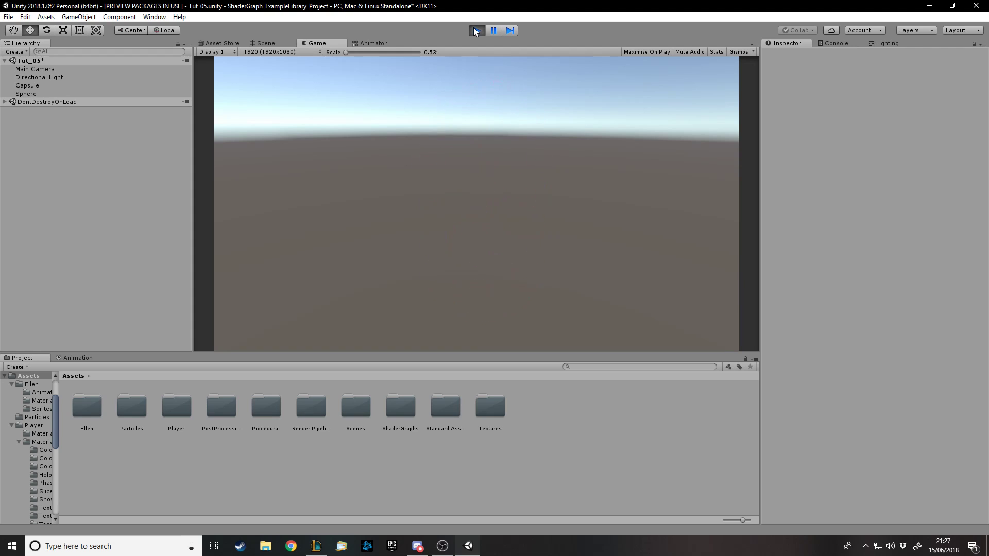
left_click(476, 30)
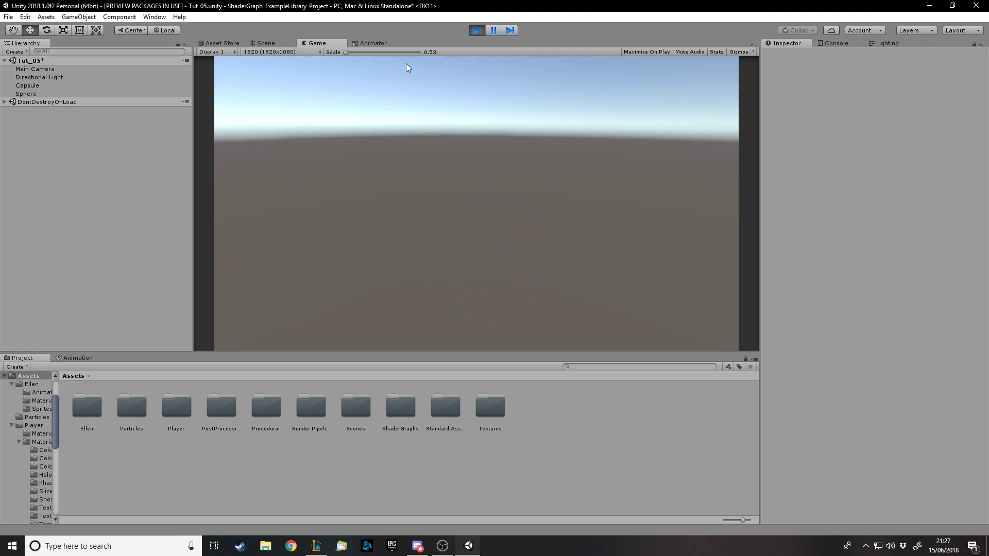
left_click(475, 30)
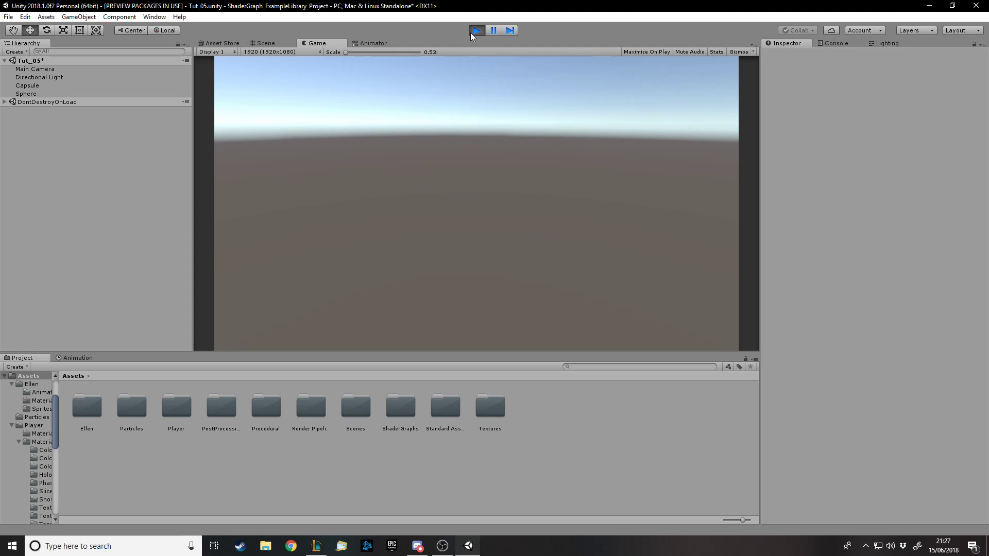
left_click(27, 94)
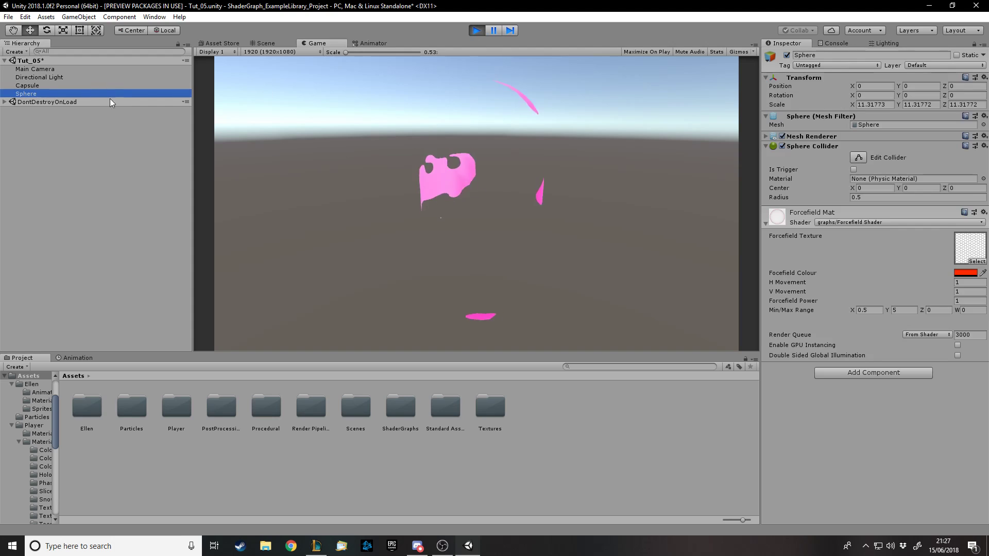
left_click(27, 85)
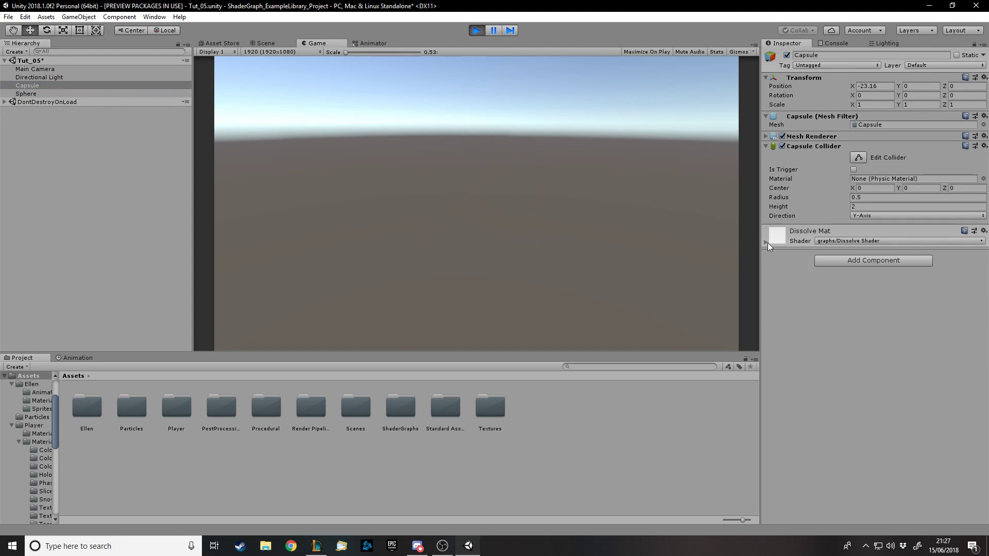
left_click(766, 241)
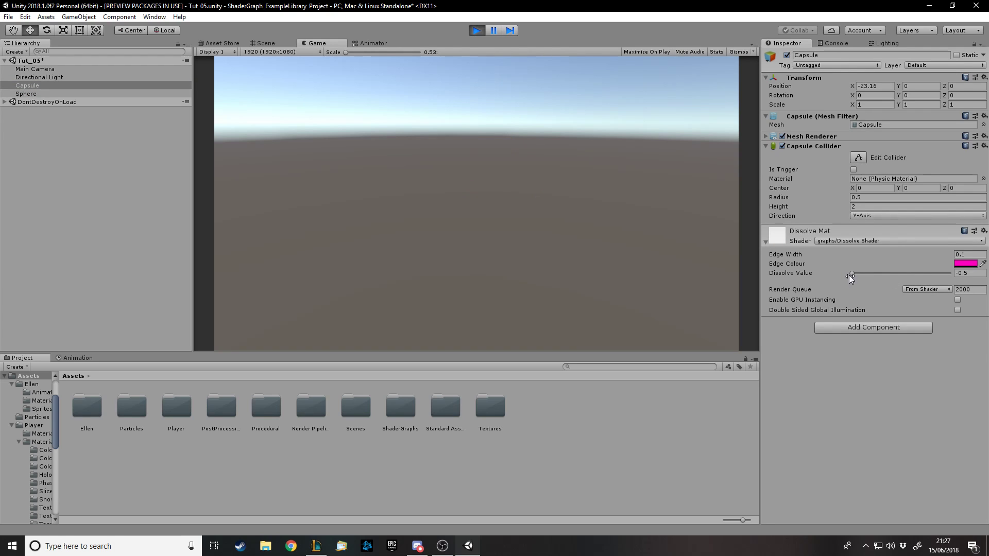
left_click_drag(851, 274, 862, 273)
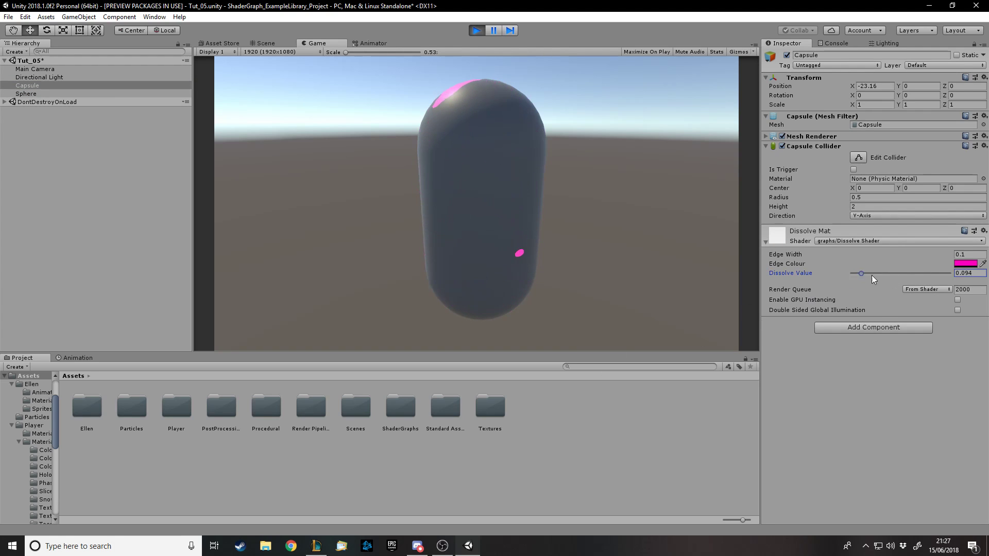
left_click_drag(861, 272, 851, 273)
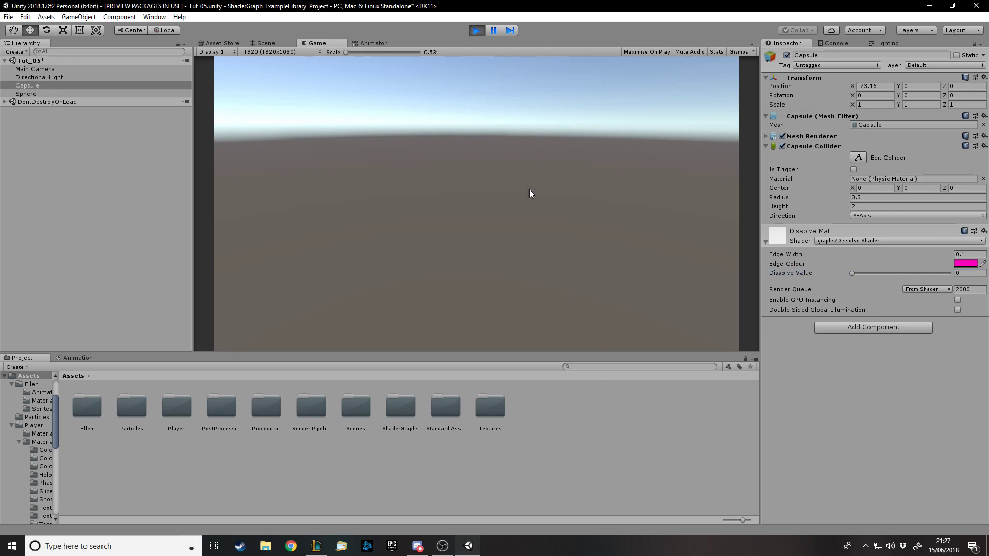
mouse_move(405, 201)
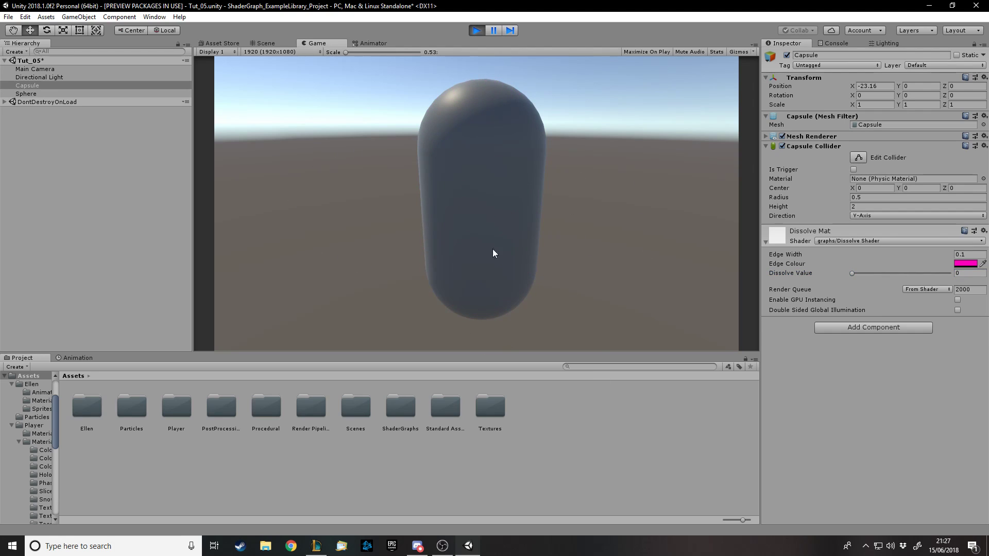
left_click(475, 30)
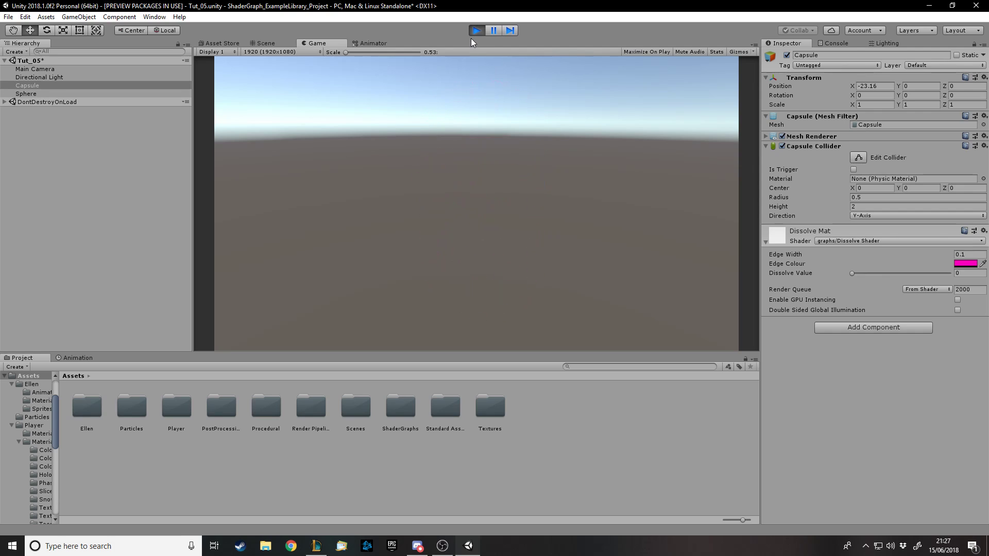
Exit Play mode and open the Tut_05 scene asset folder under Assets > Scenes
left_click(264, 43)
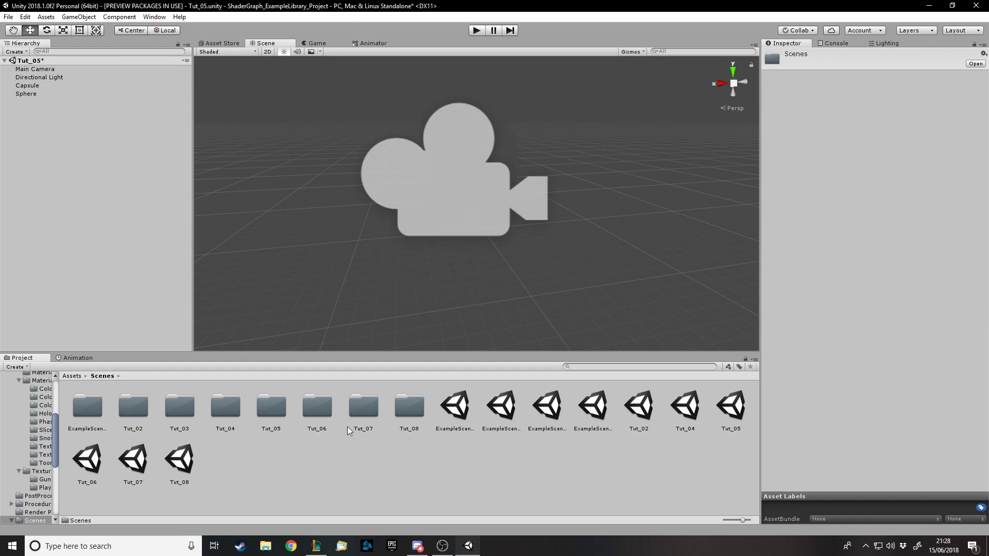
double_click(270, 404)
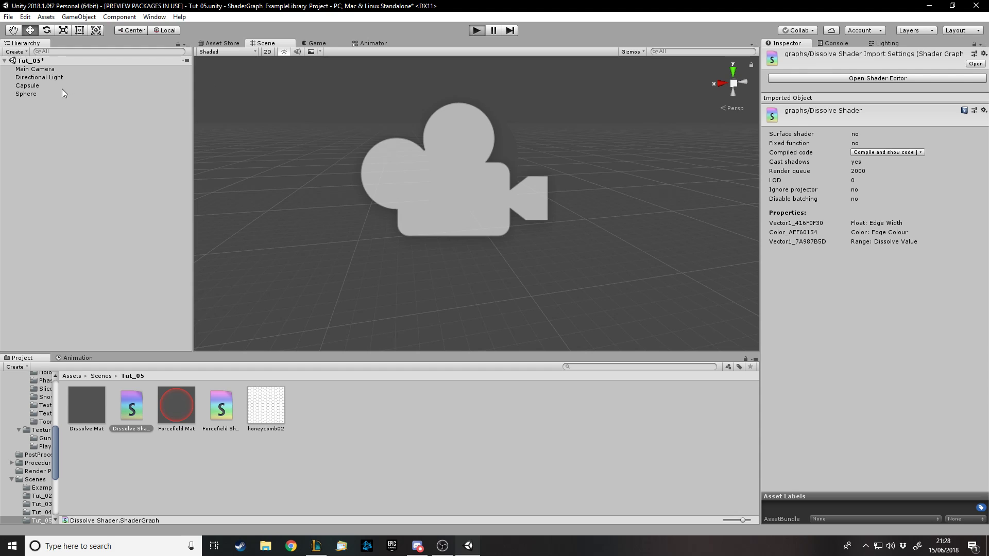
Run the game, select Capsule, and scrub its Dissolve Value between dissolved and solid
left_click(476, 30)
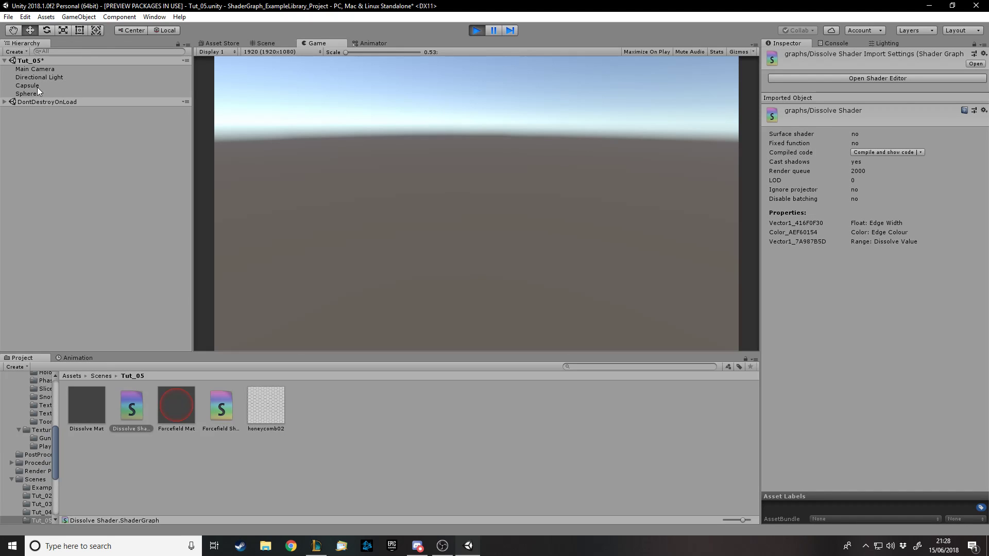
left_click(27, 85)
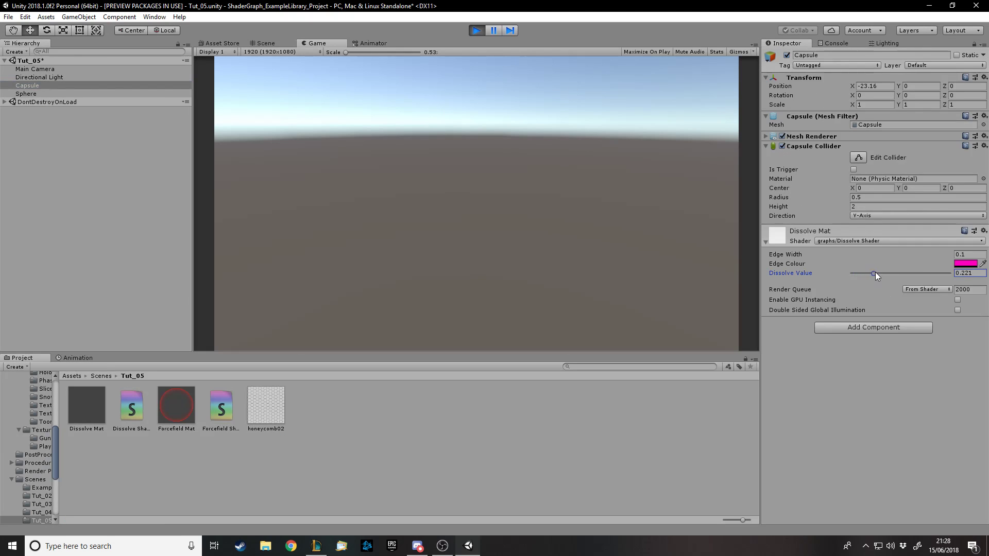
left_click_drag(873, 275, 902, 274)
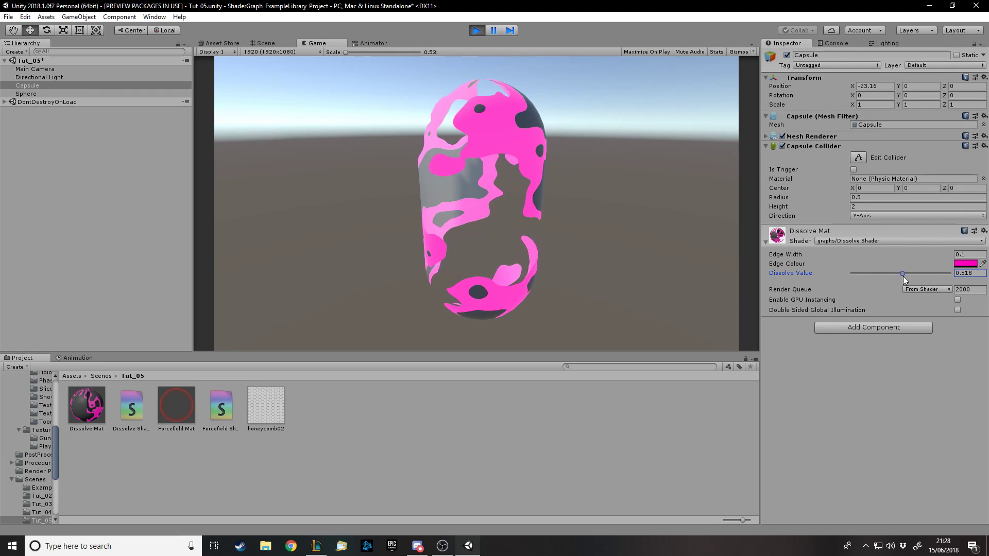
left_click_drag(902, 273, 922, 273)
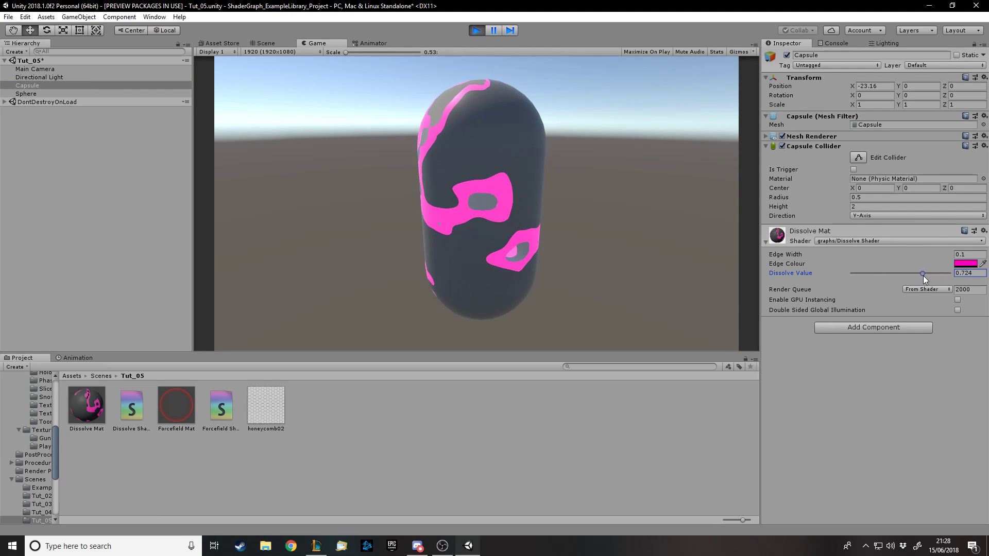
left_click_drag(922, 272, 888, 273)
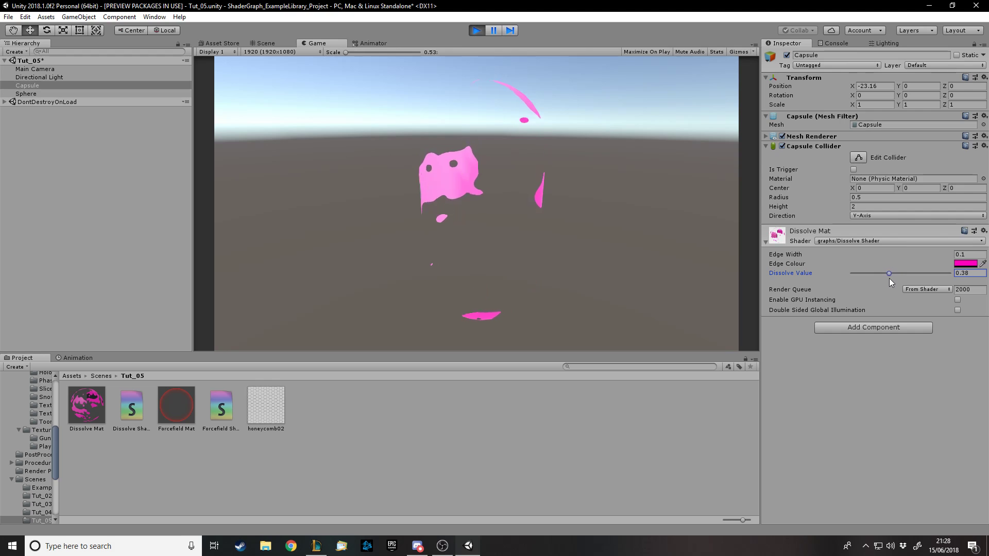
left_click_drag(888, 273, 933, 273)
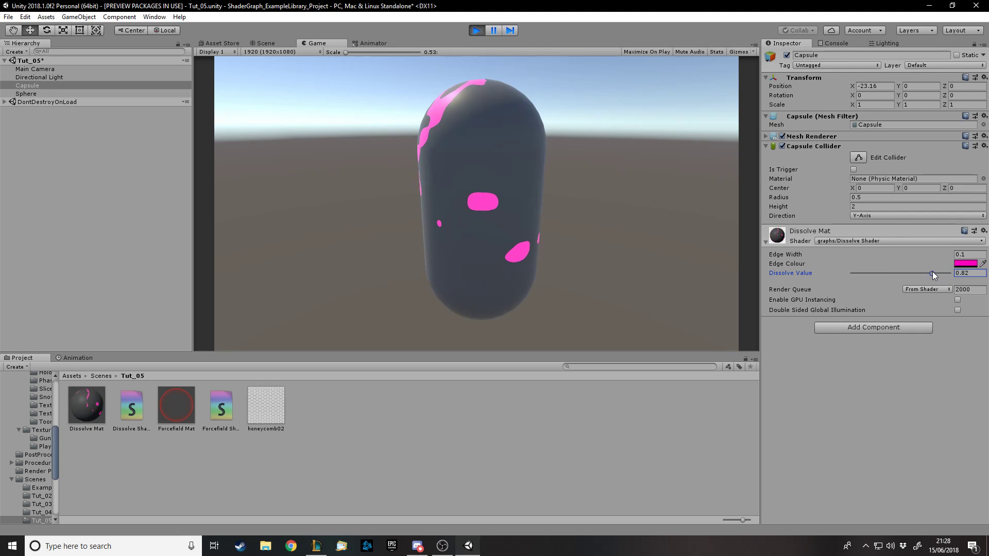
Keep sweeping the Dissolve Value, dipping to 0.2 and finishing at 1
left_click_drag(933, 274, 908, 274)
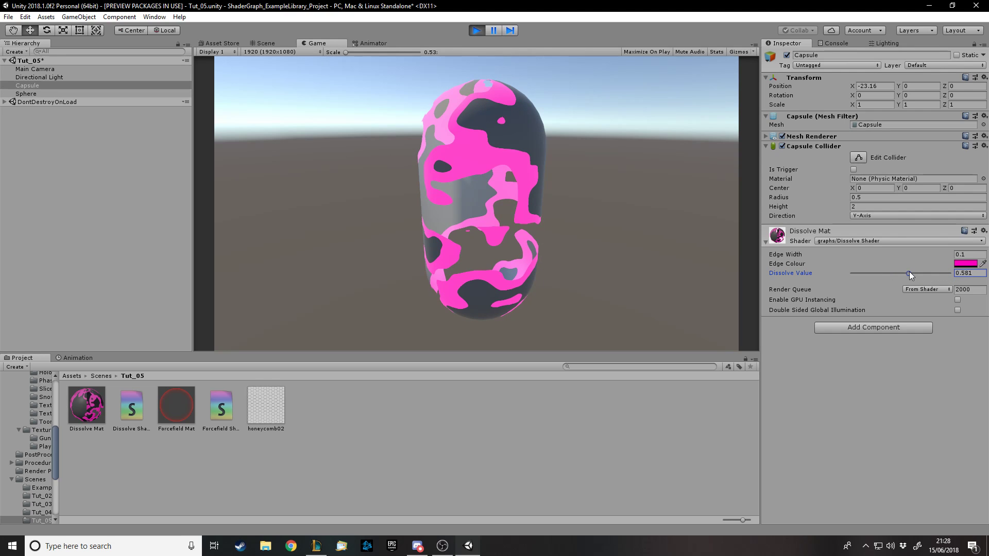
left_click_drag(907, 273, 949, 273)
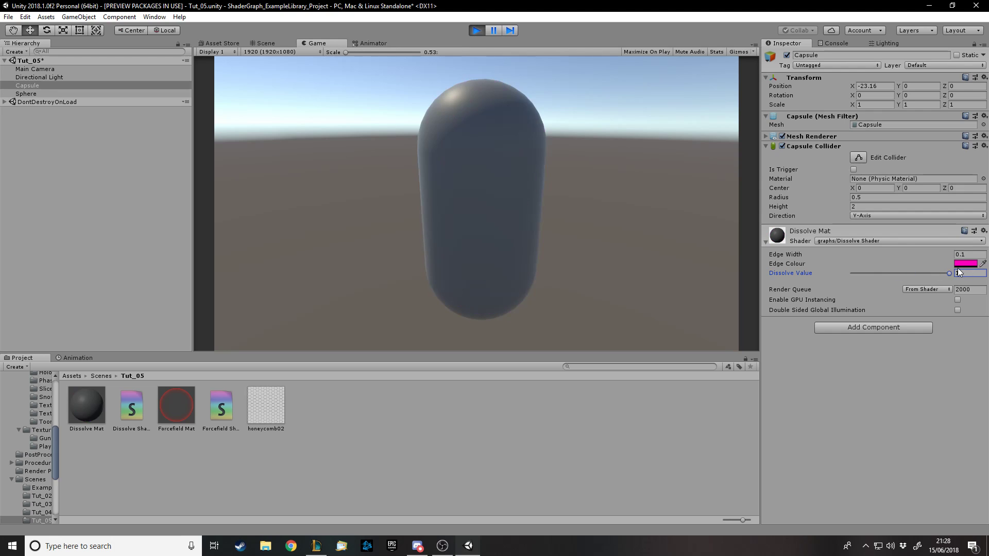
left_click_drag(949, 273, 899, 273)
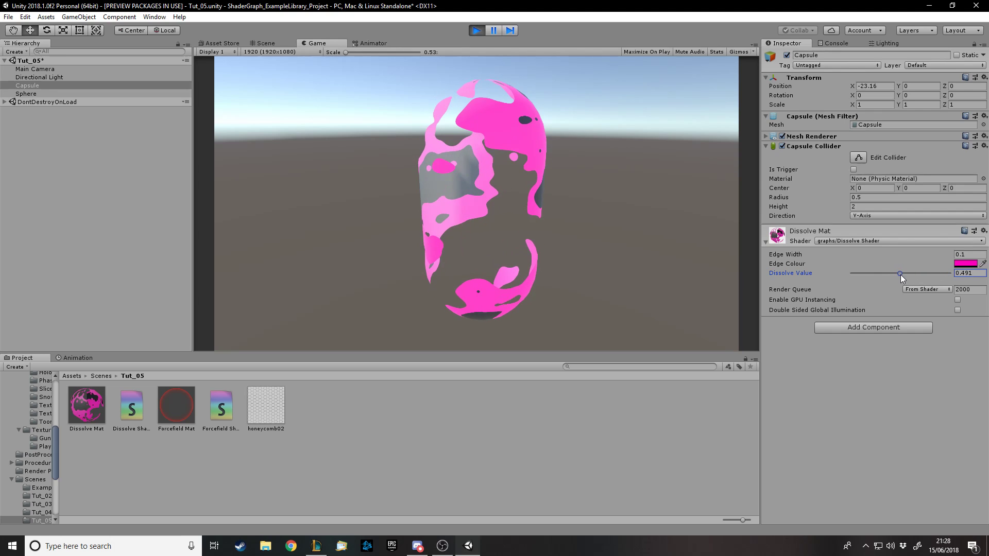
left_click_drag(900, 273, 884, 273)
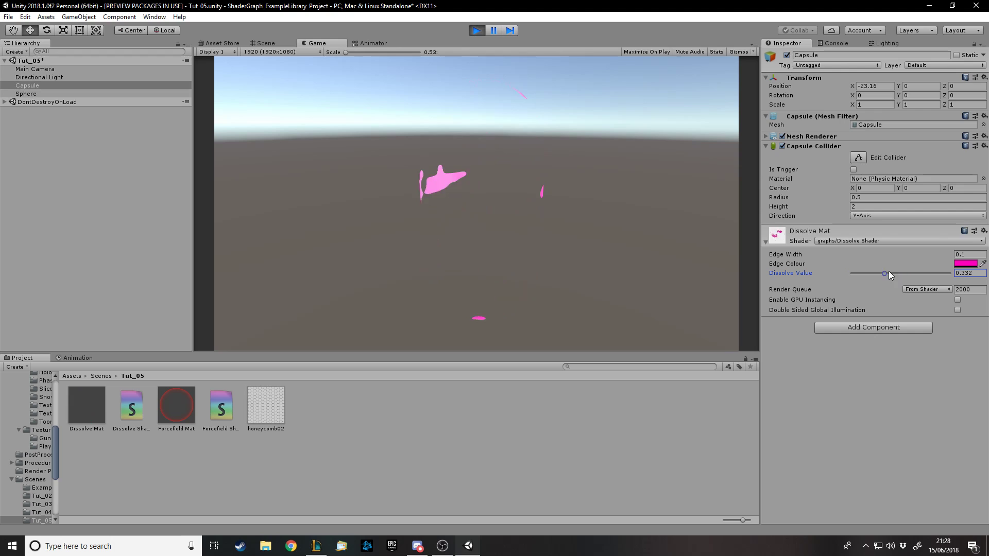
left_click_drag(884, 273, 949, 272)
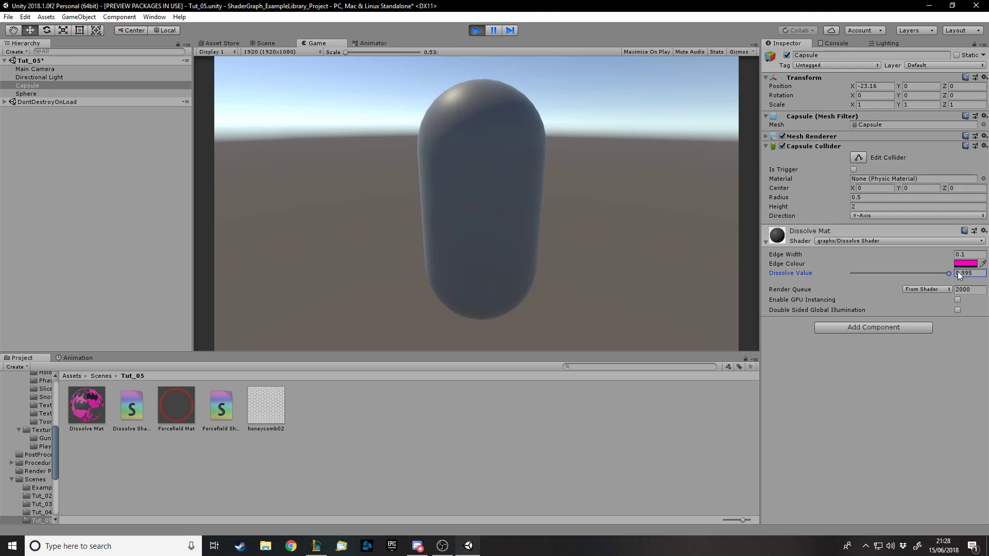
left_click_drag(949, 273, 951, 273)
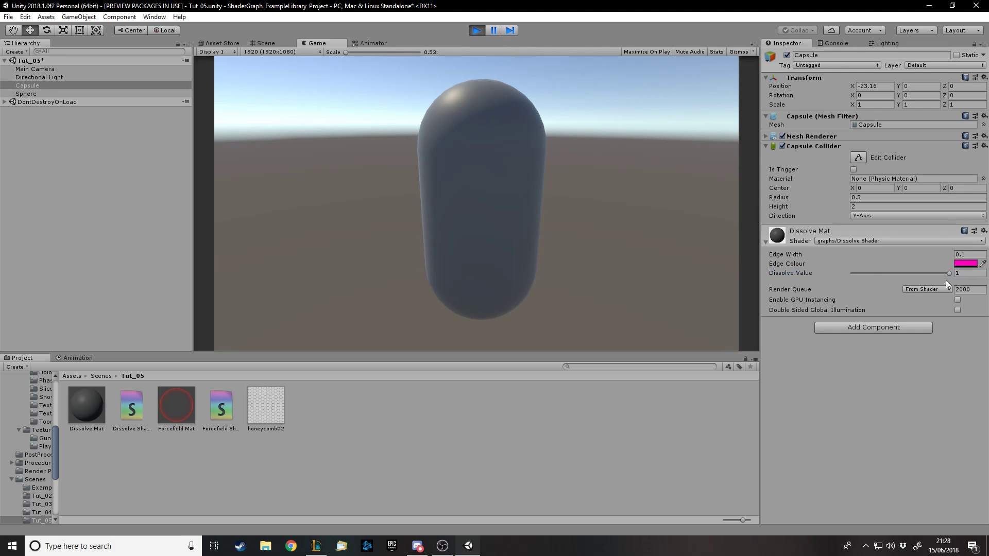
left_click_drag(947, 272, 870, 273)
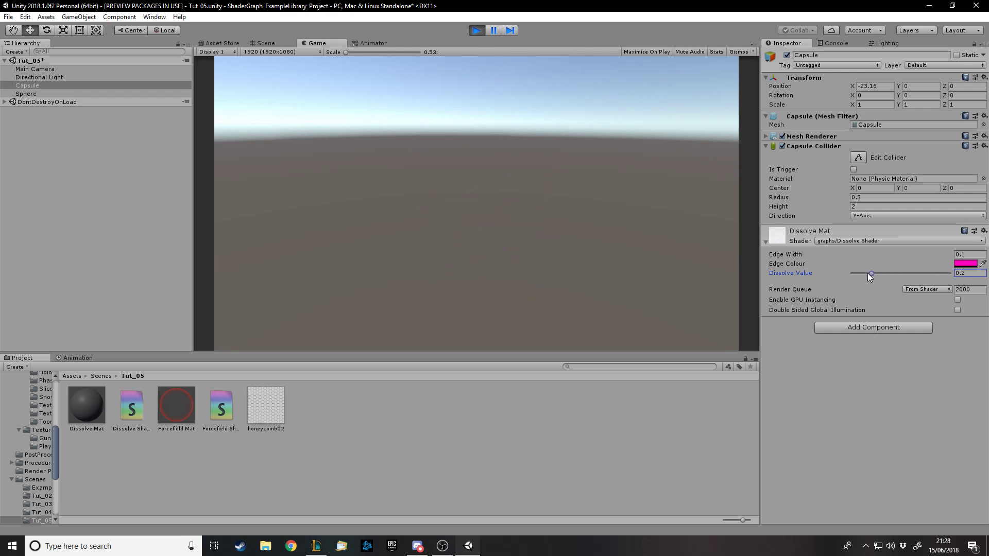
left_click_drag(870, 273, 964, 273)
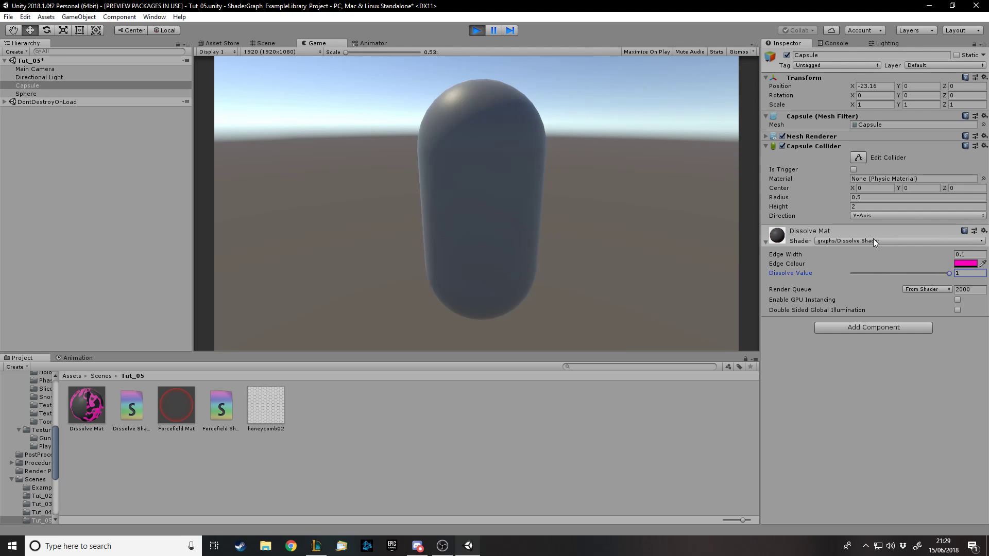
Stop Play mode and attach a new CapsuleHealth script to the Capsule
left_click(475, 30)
type("CapsuleHealth")
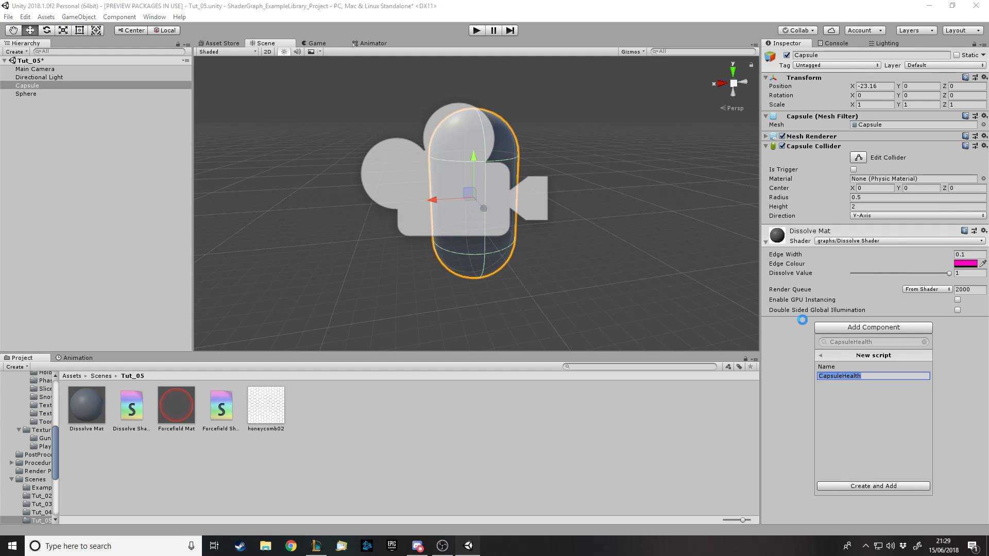
left_click(872, 486)
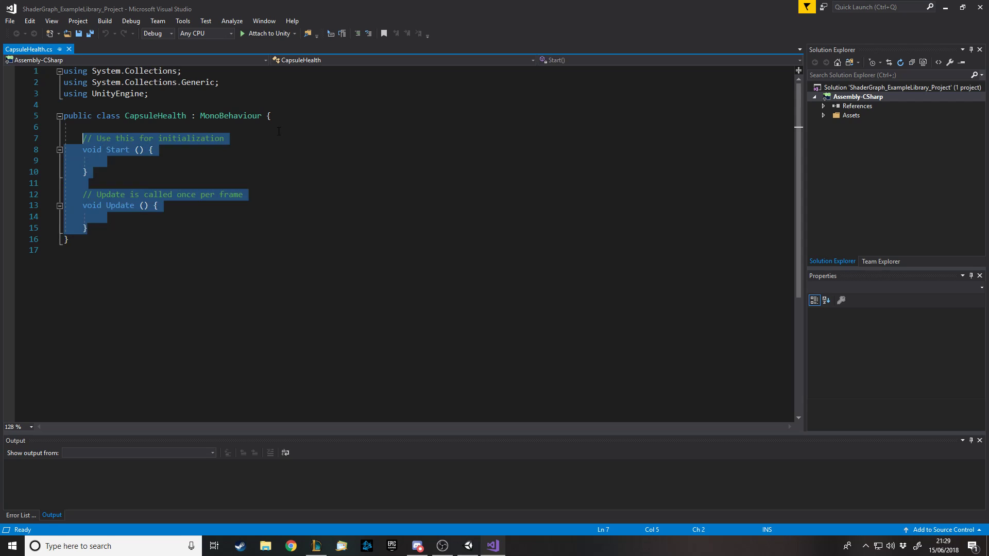
Declare public dissolveMat, health and maxHealth fields in CapsuleHealth.cs
type("public Material")
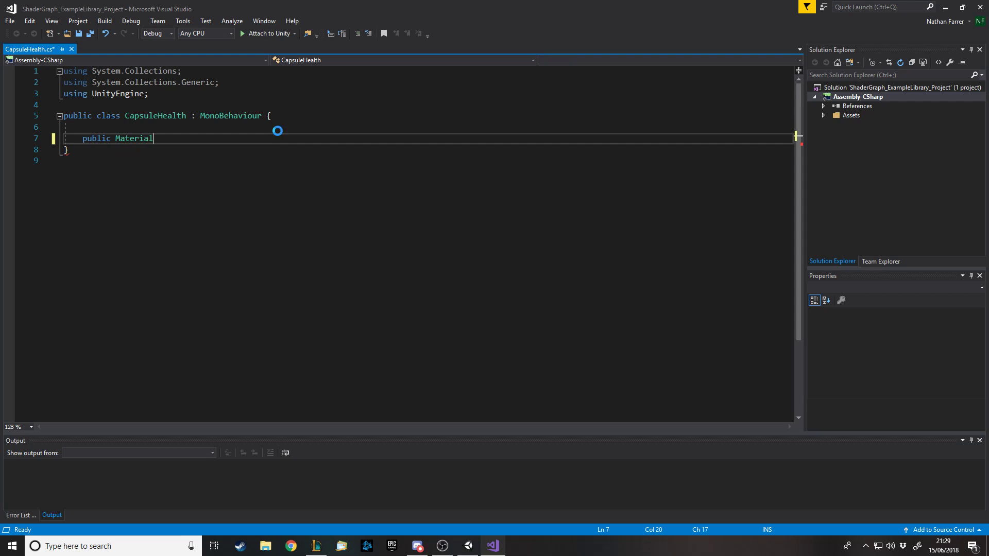
type("dissolv")
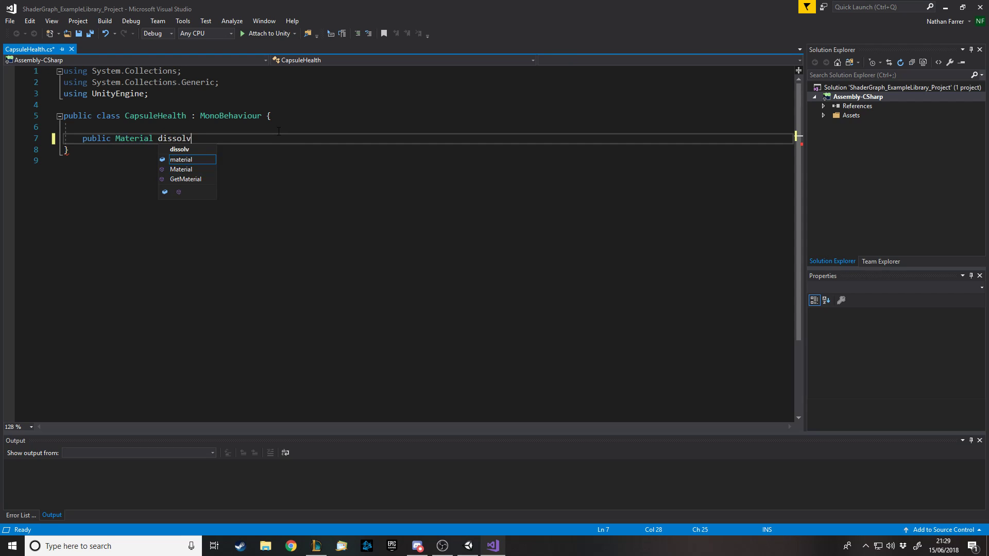
type("eMat;")
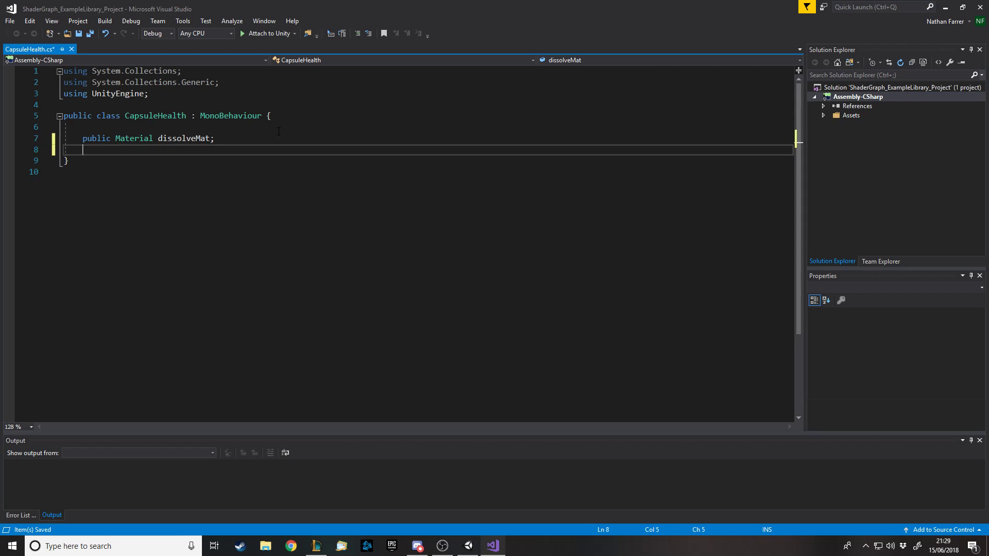
type("public")
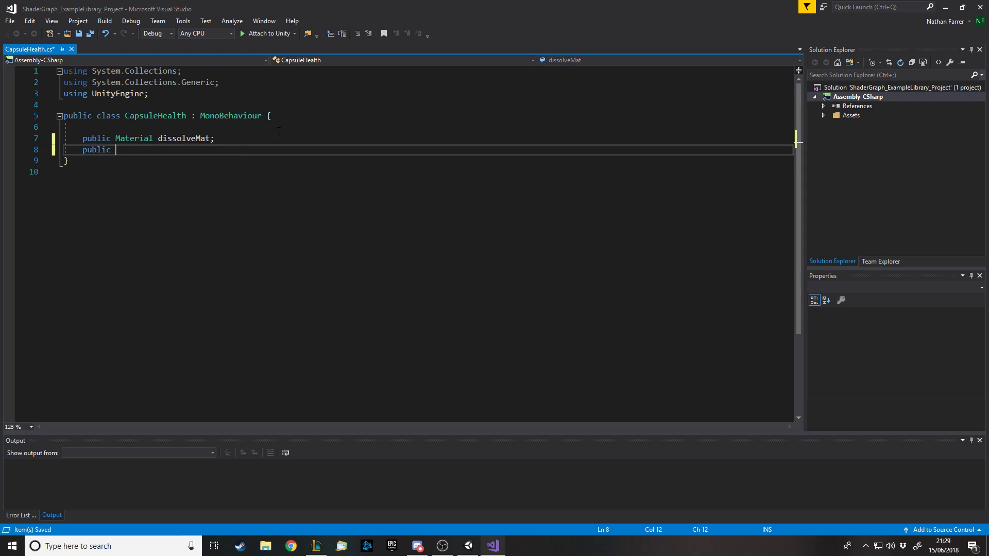
type("health;")
type("publ")
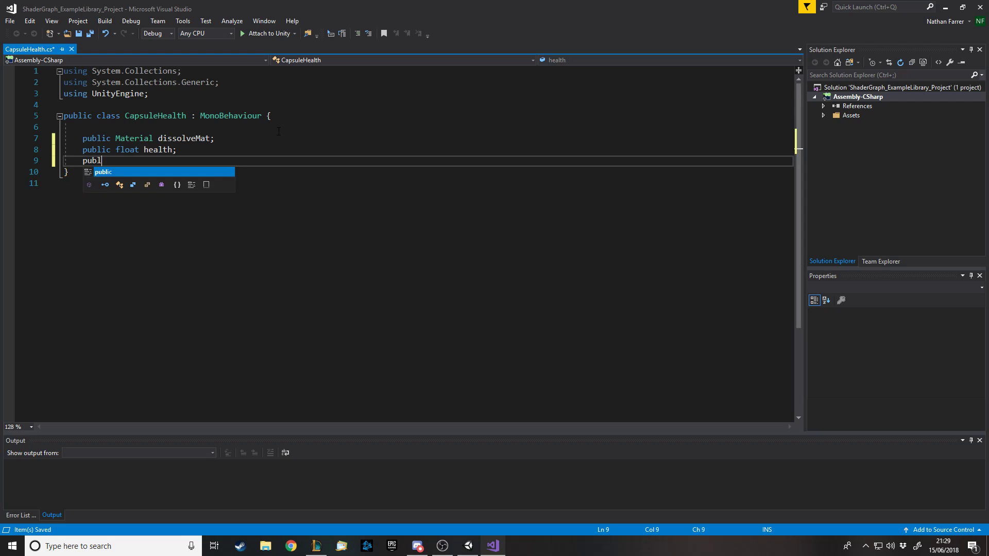
type("ic float maxHe")
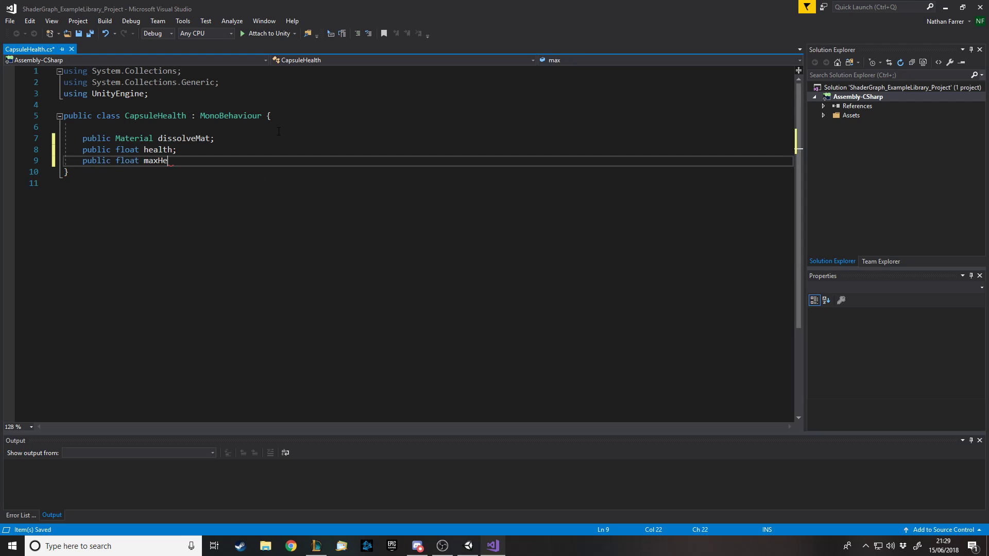
type("alth;")
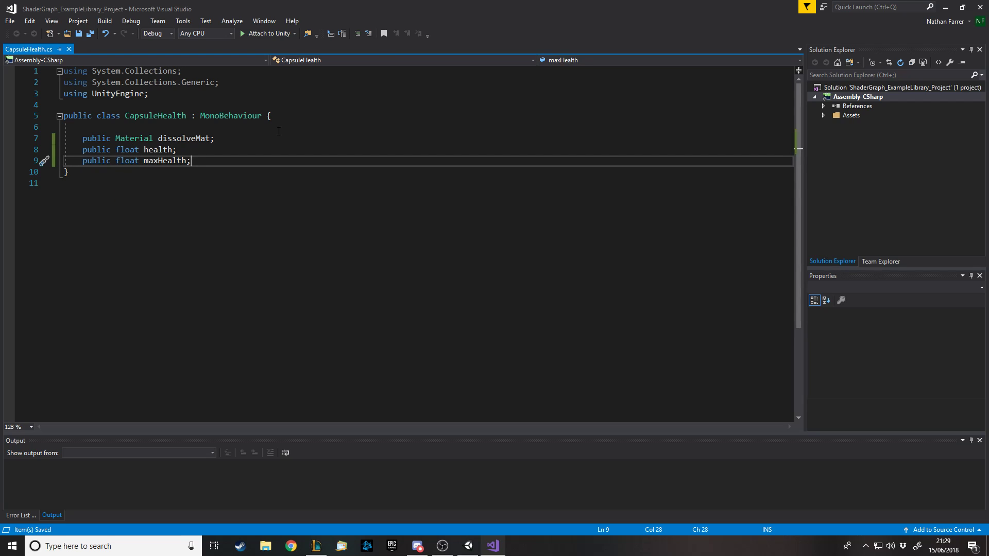
type("void Start(")
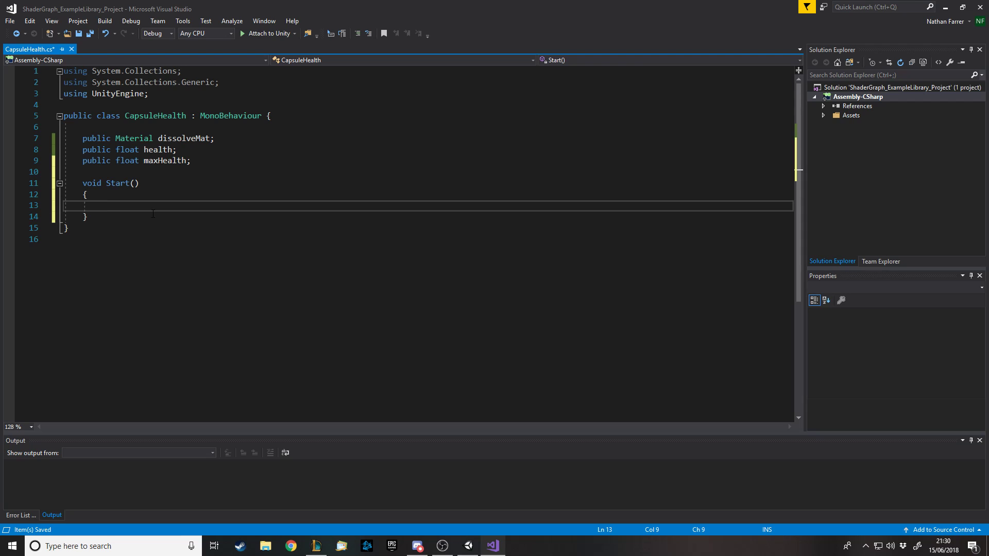
Add a void Start() method with braces below the three public fields
type("diss")
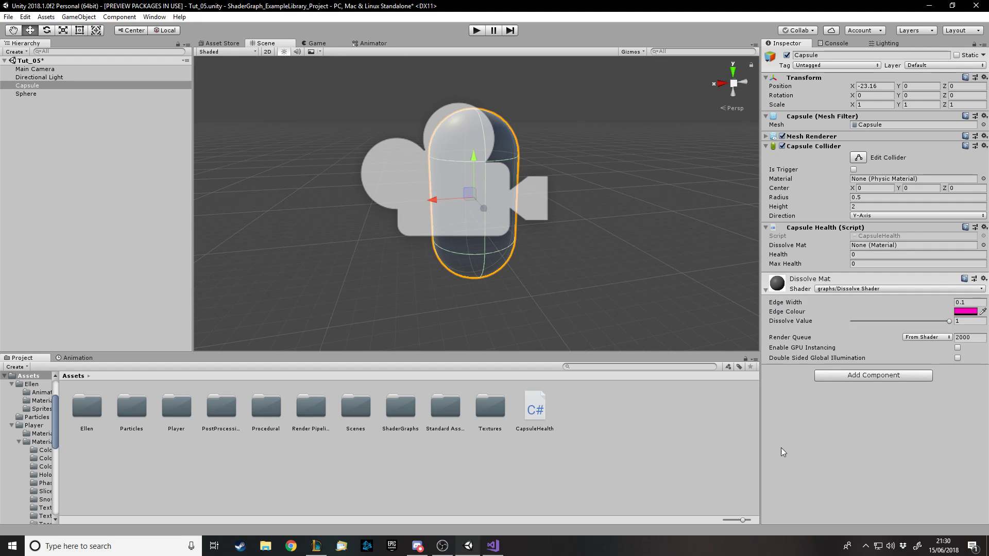
mouse_move(783, 297)
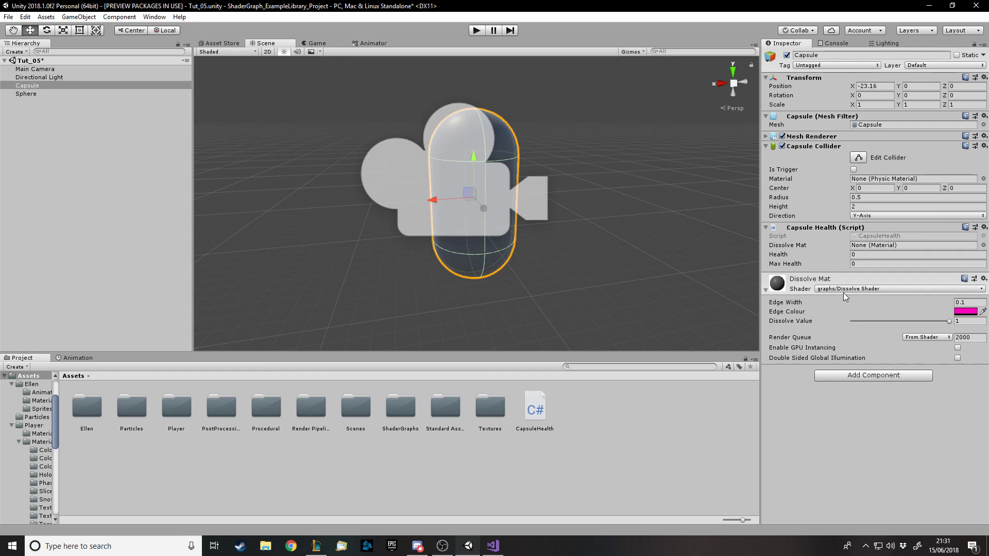
mouse_move(844, 297)
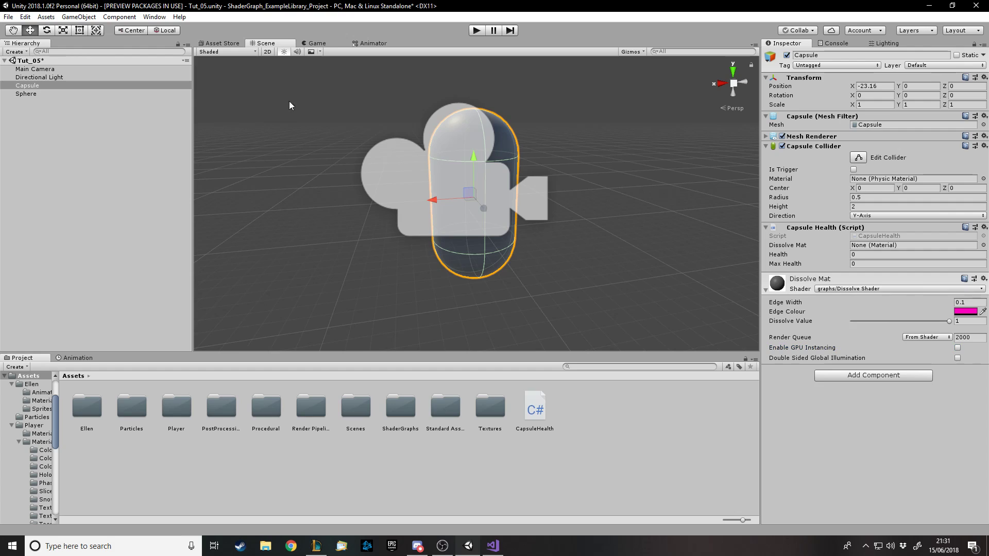
left_click(896, 288)
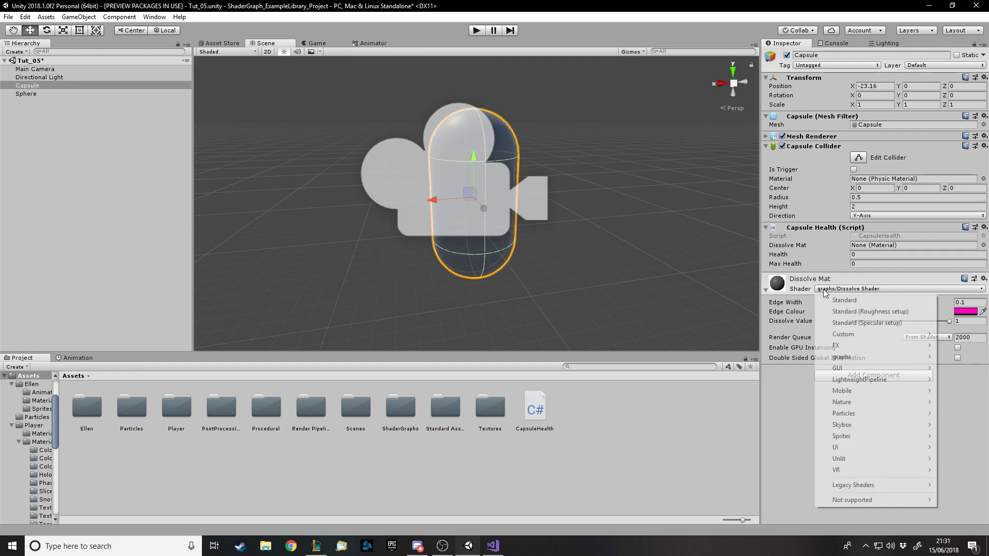
mouse_move(867, 299)
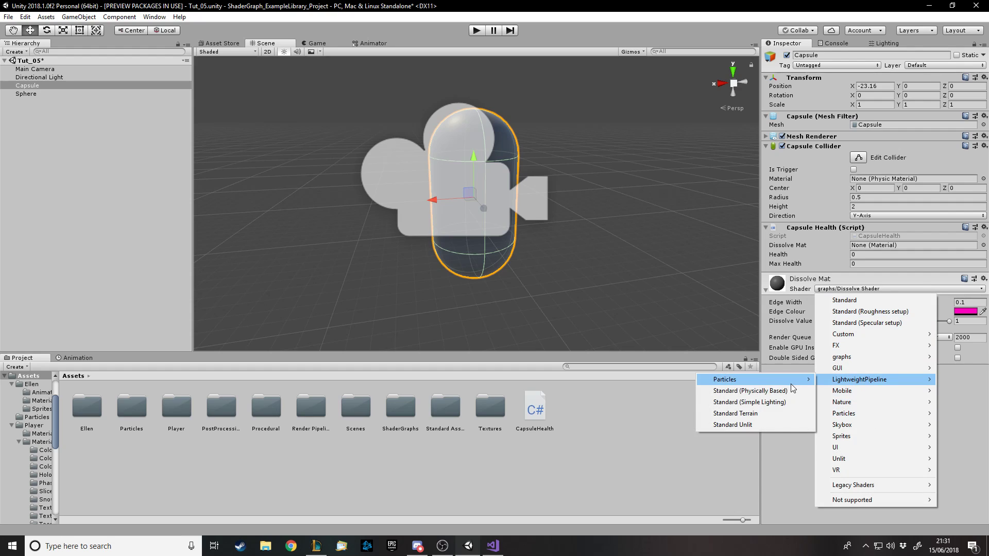
left_click(506, 489)
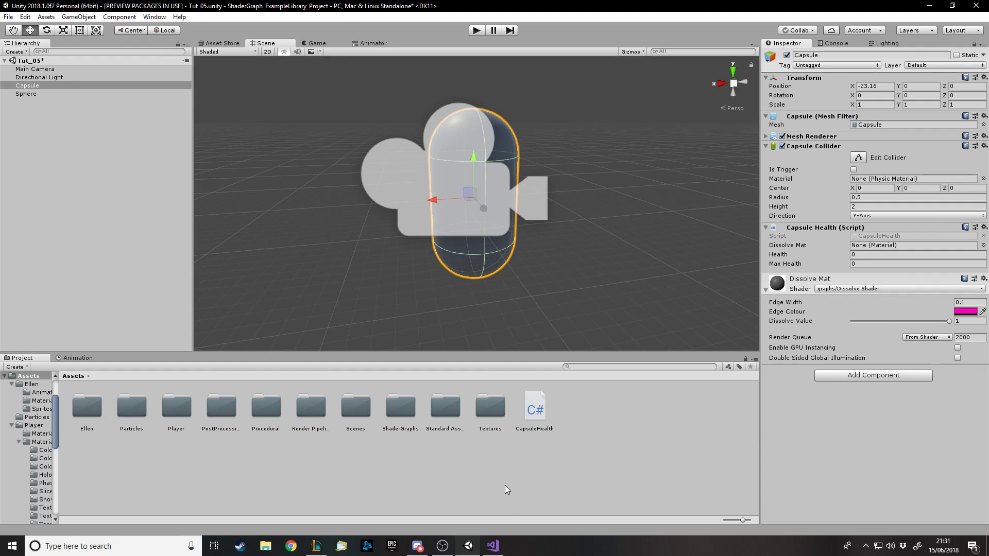
mouse_move(803, 352)
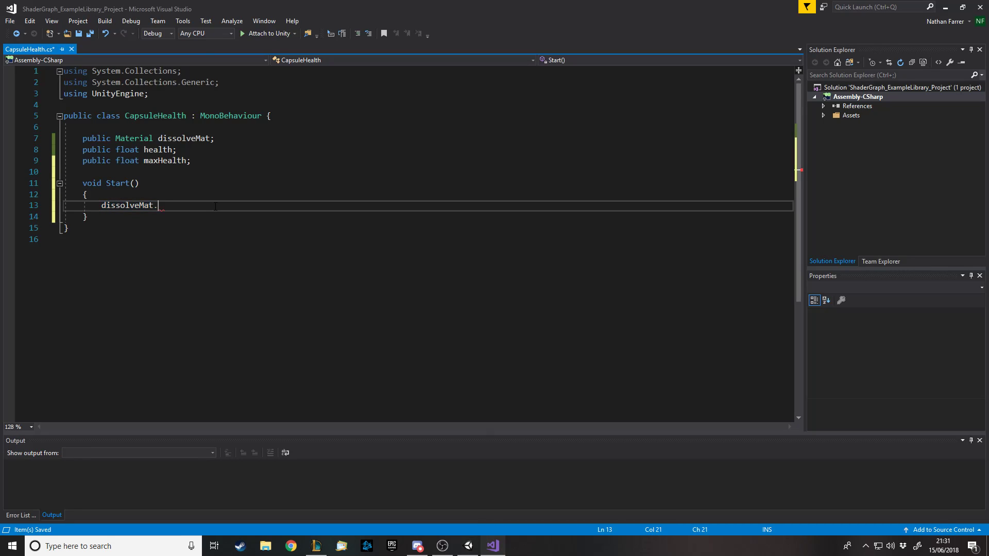
In Start, write dissolveMat.SetFloat("", health / maxHealth) and save the file
type(".")
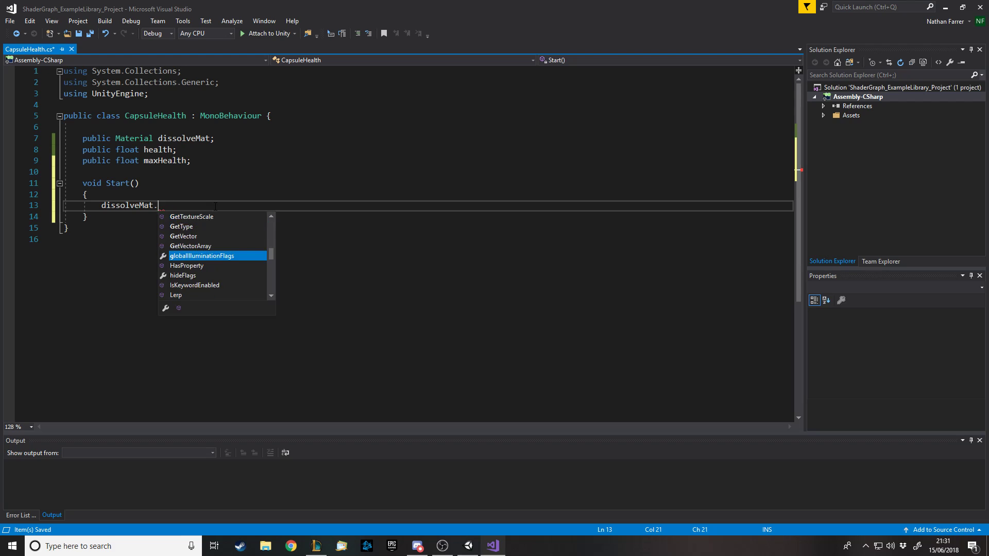
type("getfl")
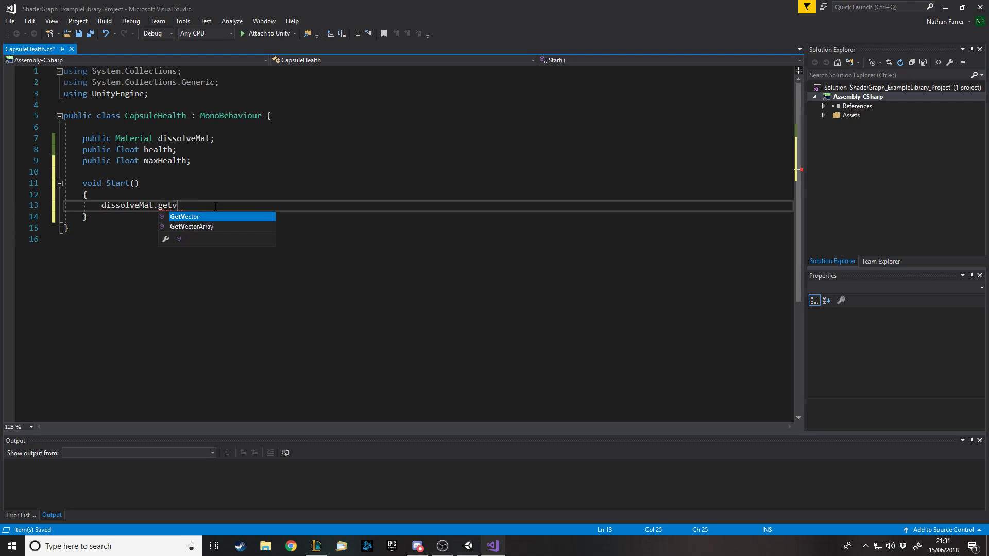
type("set")
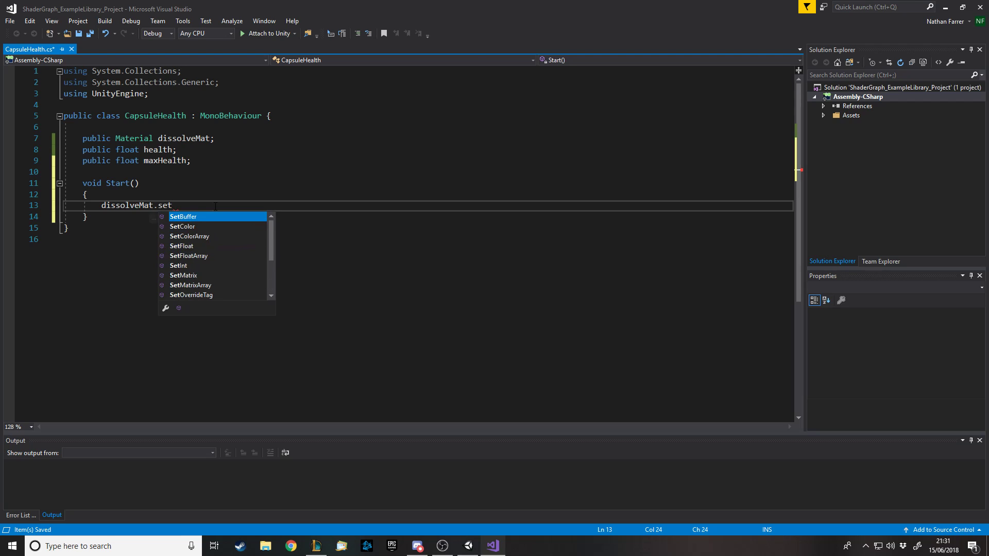
type("float((")
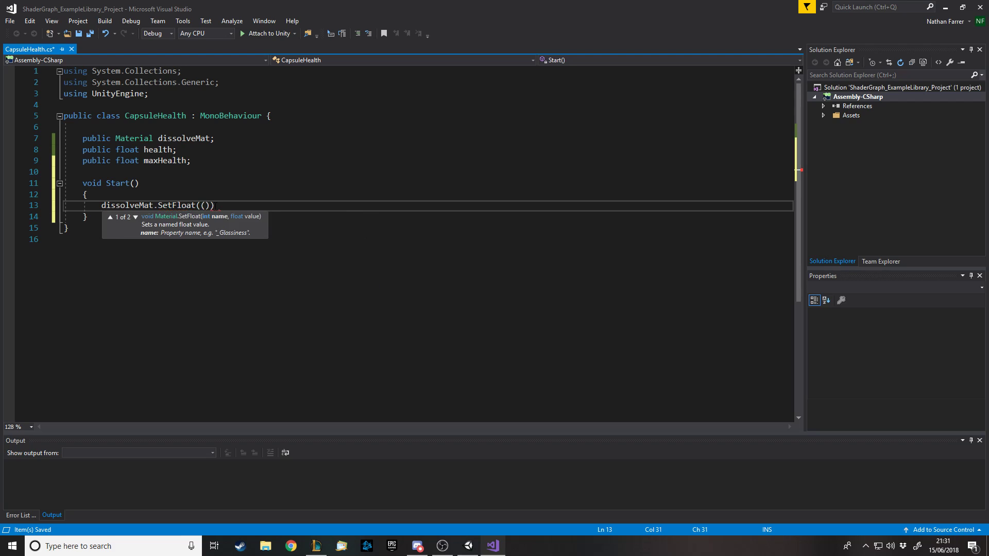
type("\"\", health / maxHealth")
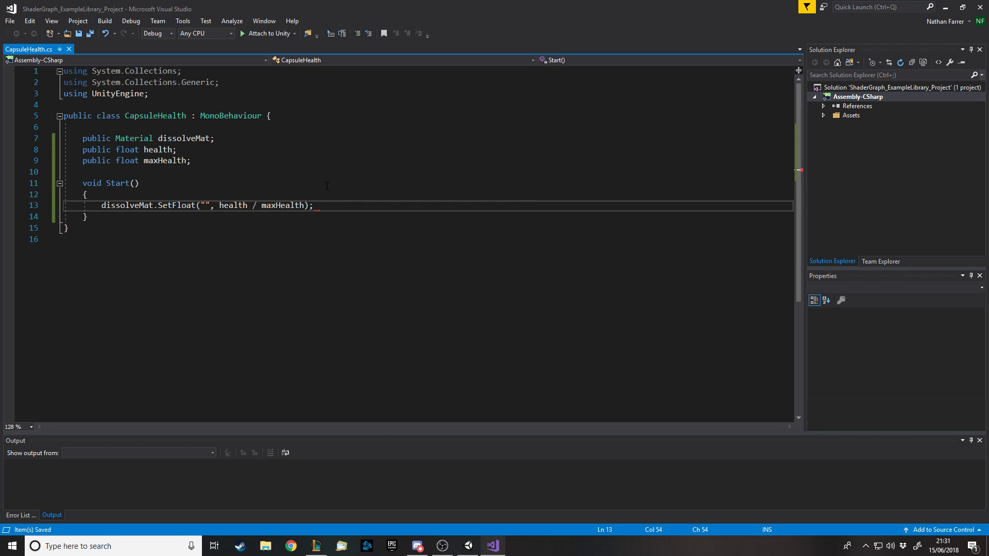
left_click(204, 205)
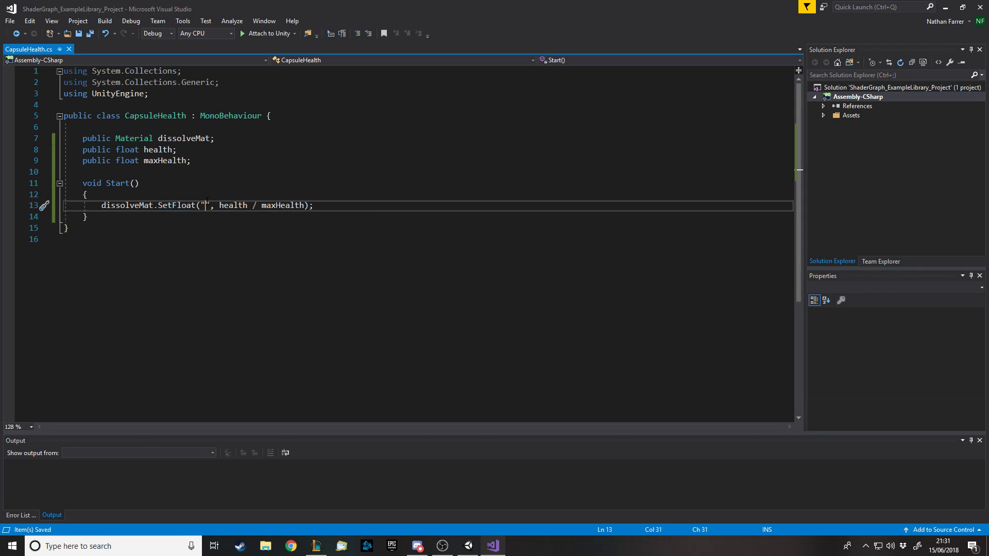
double_click(177, 205)
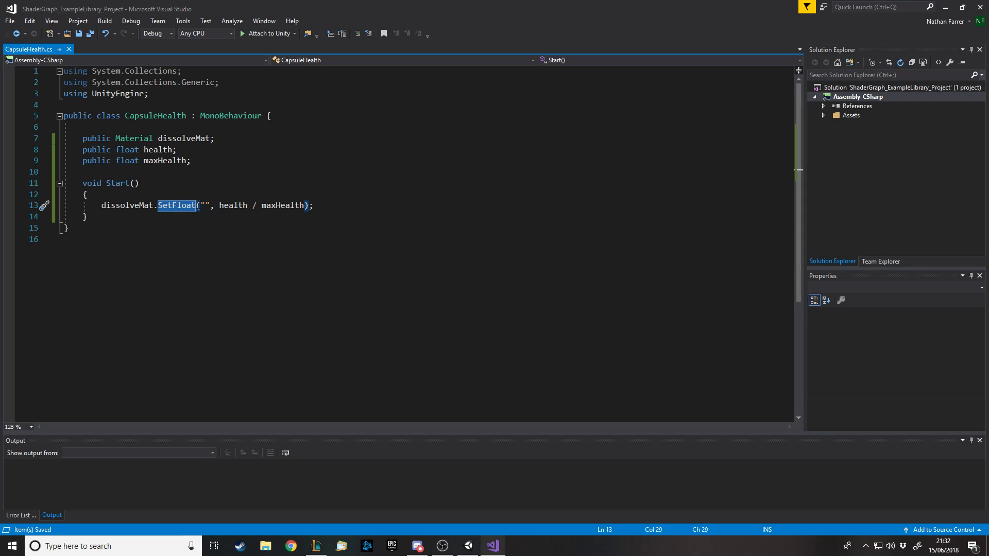
left_click(468, 545)
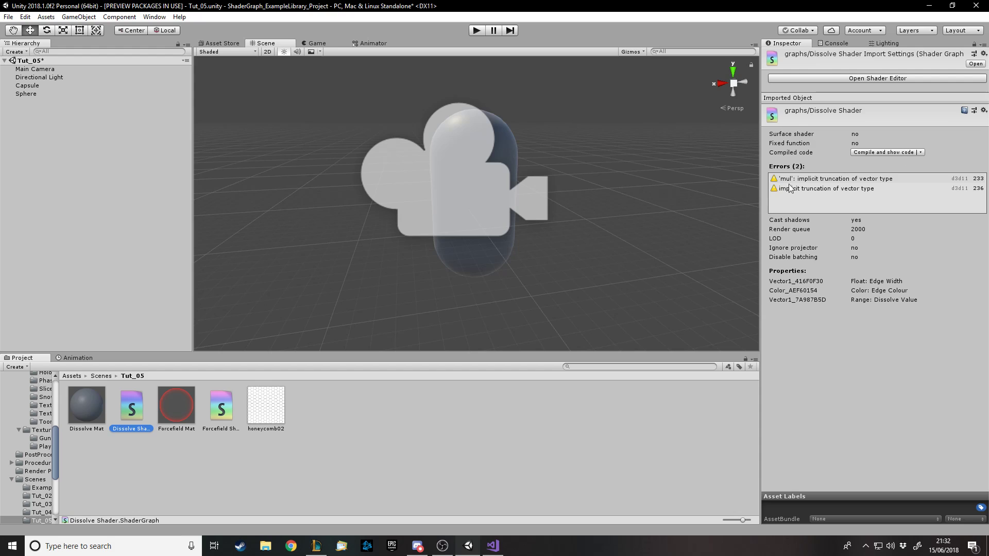
mouse_move(792, 276)
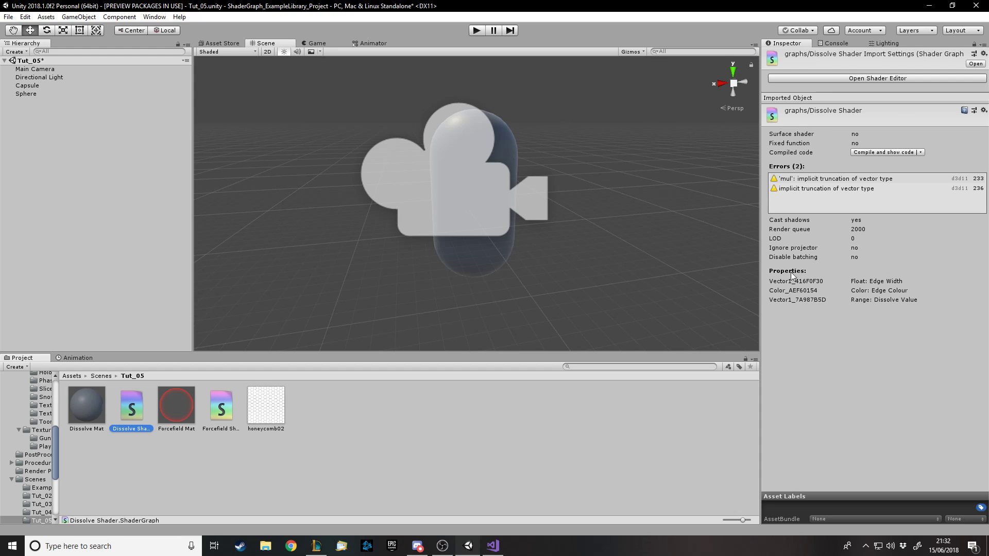
mouse_move(927, 264)
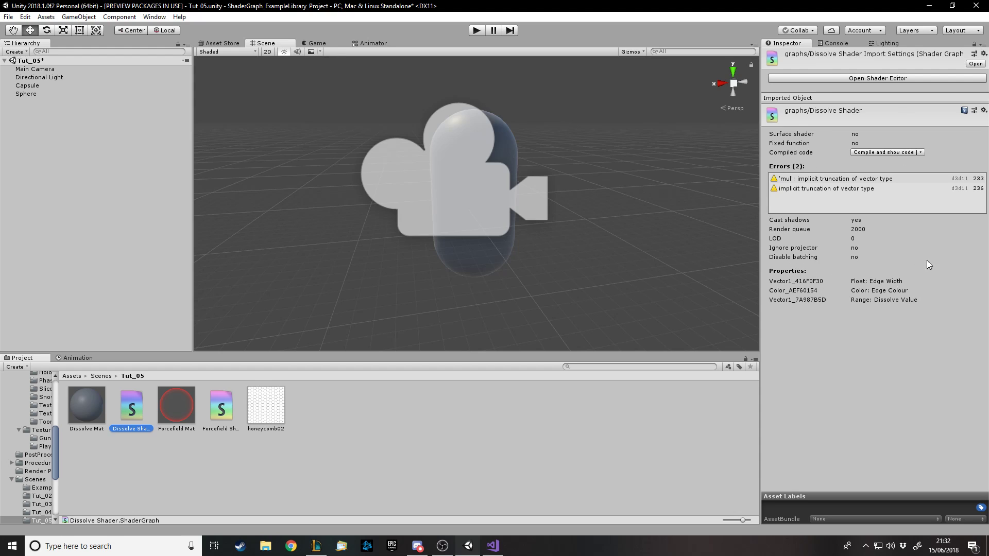
mouse_move(797, 308)
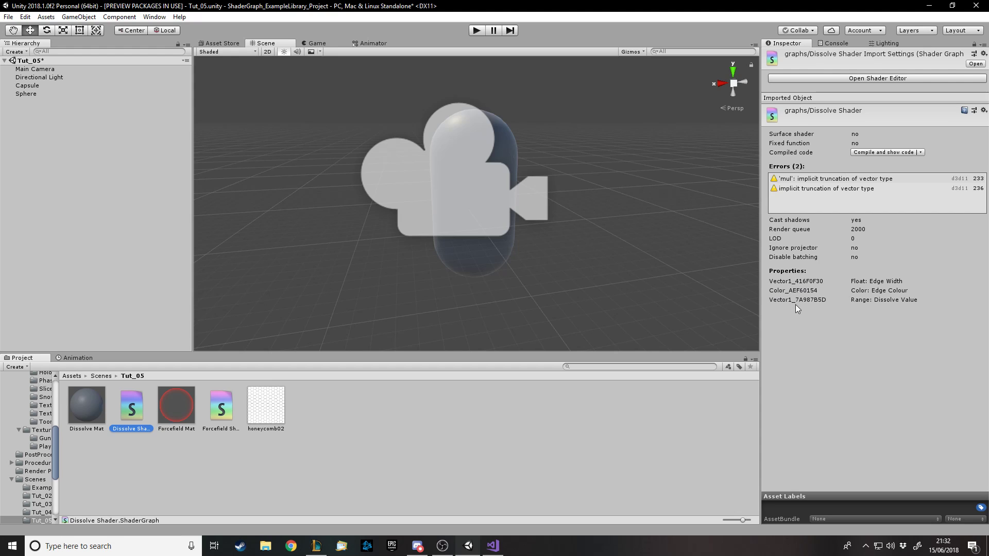
mouse_move(797, 285)
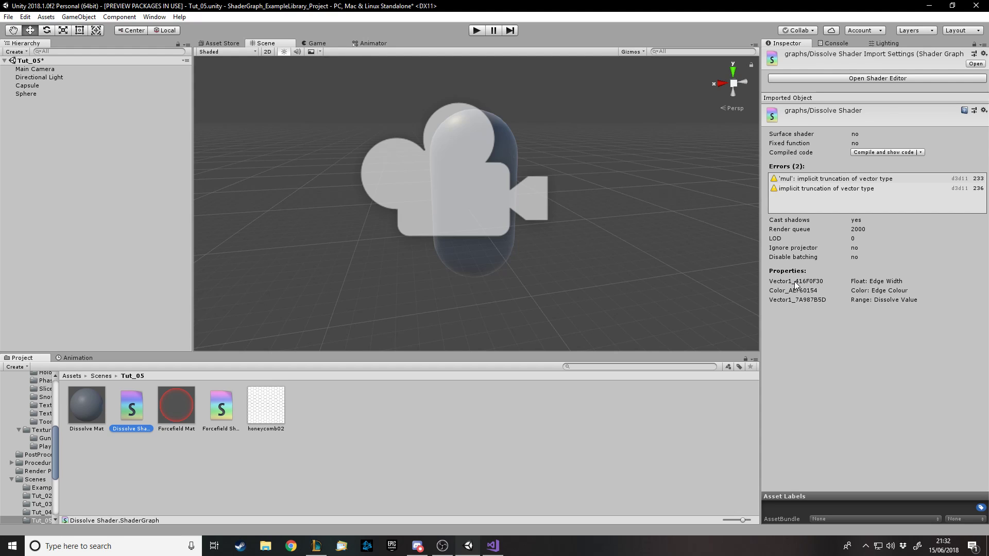
mouse_move(876, 308)
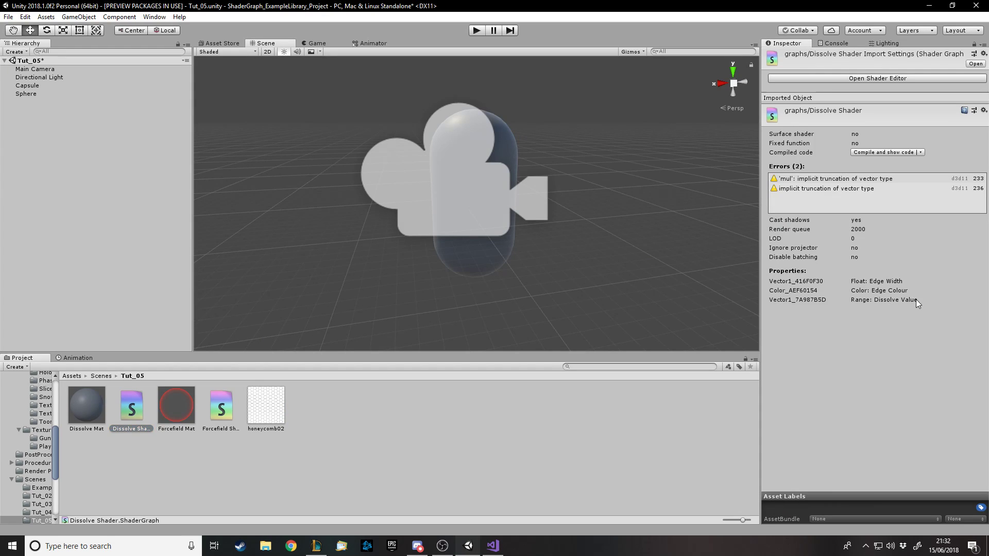
mouse_move(786, 306)
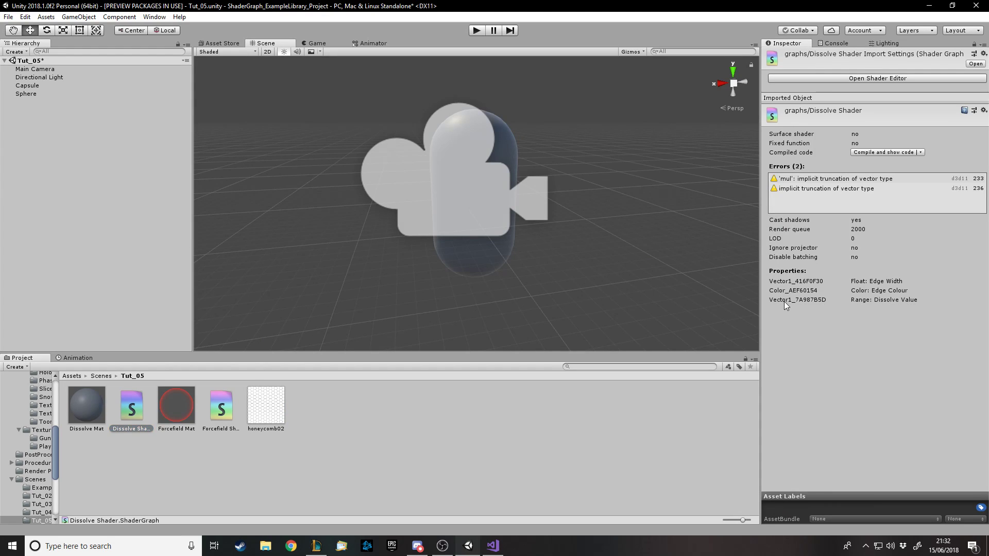
mouse_move(770, 308)
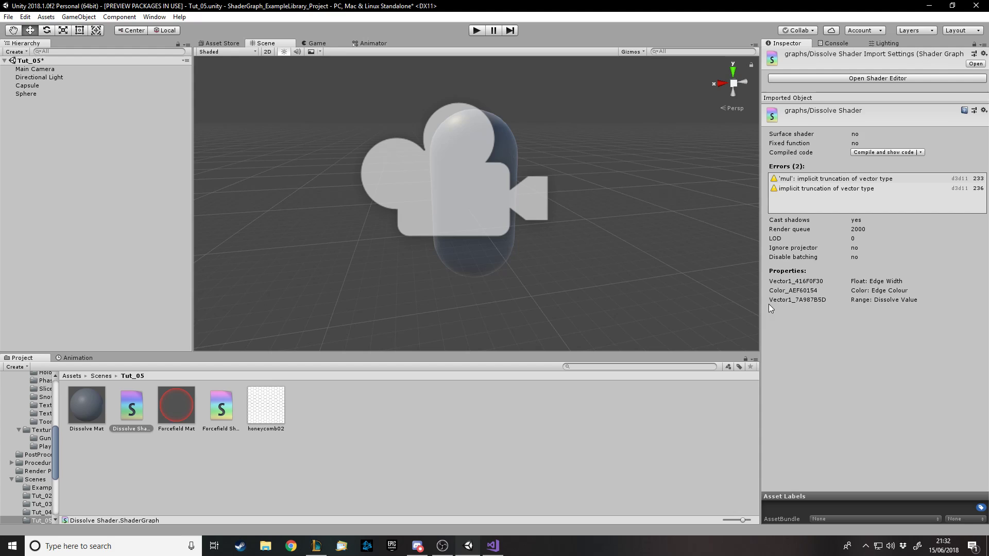
mouse_move(808, 306)
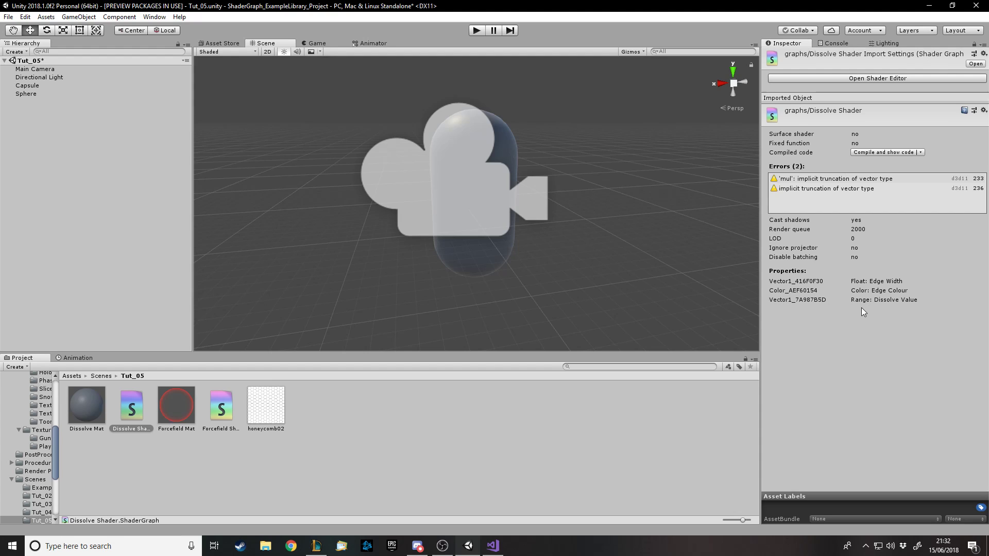
mouse_move(918, 307)
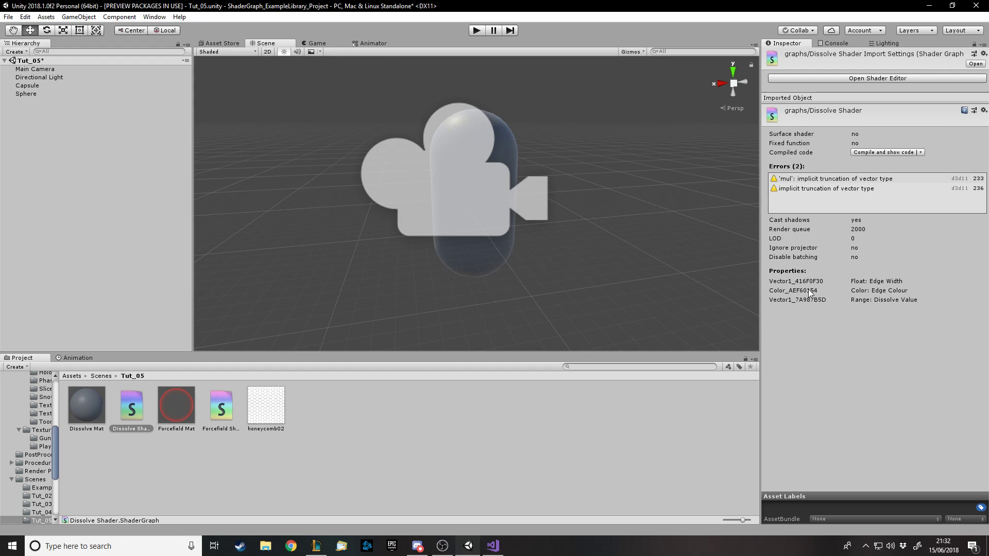
mouse_move(837, 286)
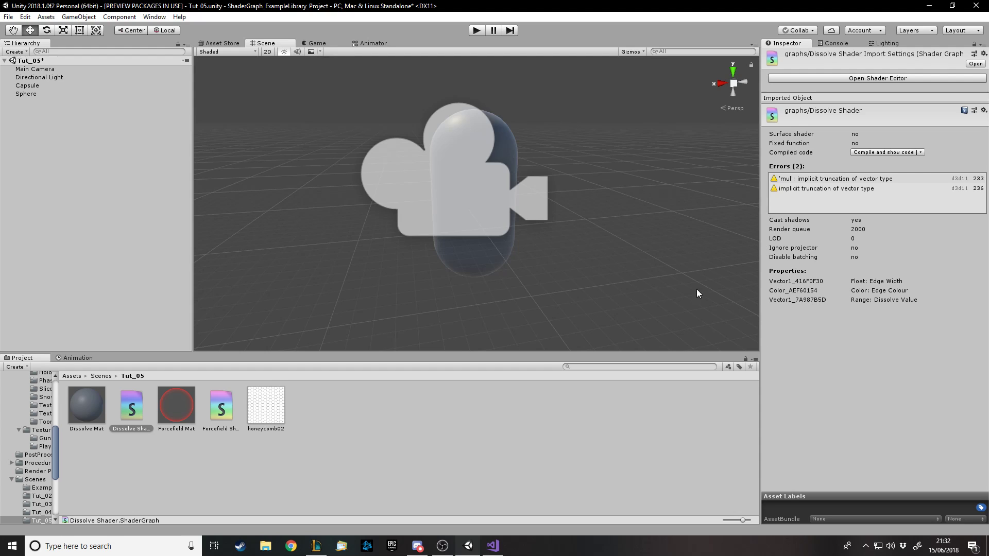
mouse_move(793, 300)
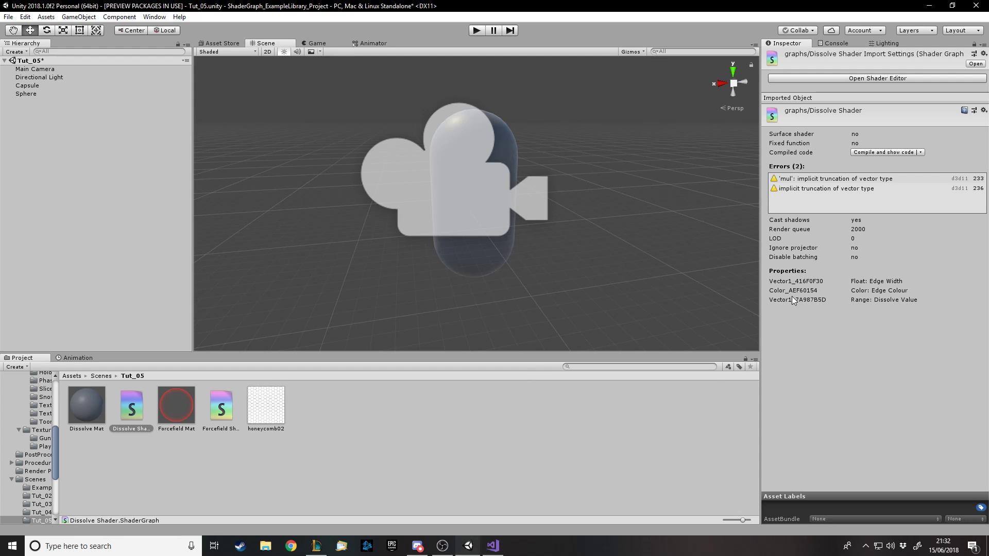
mouse_move(811, 303)
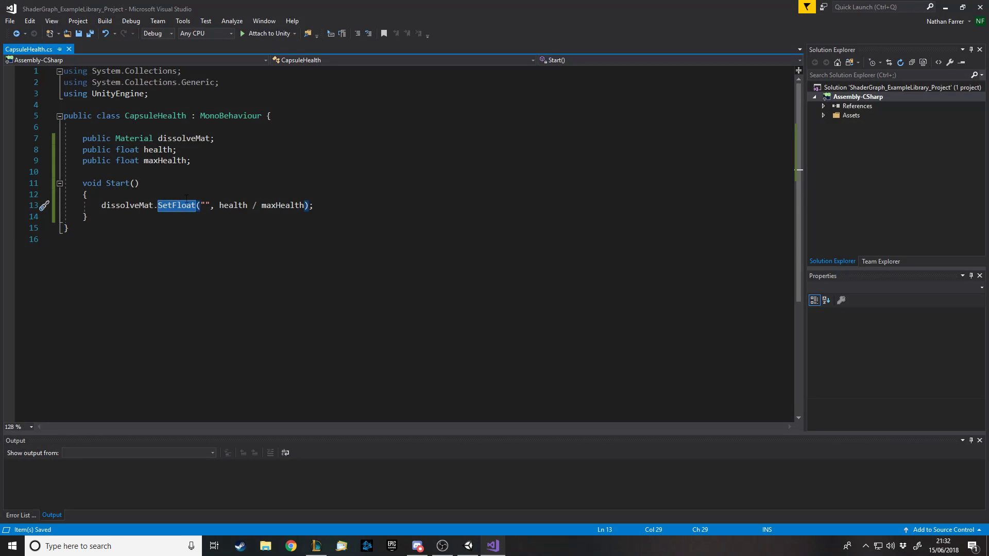
Enter the Dissolve Value reference "Vector1_7A987B5D" as SetFloat's property name
left_click(492, 546)
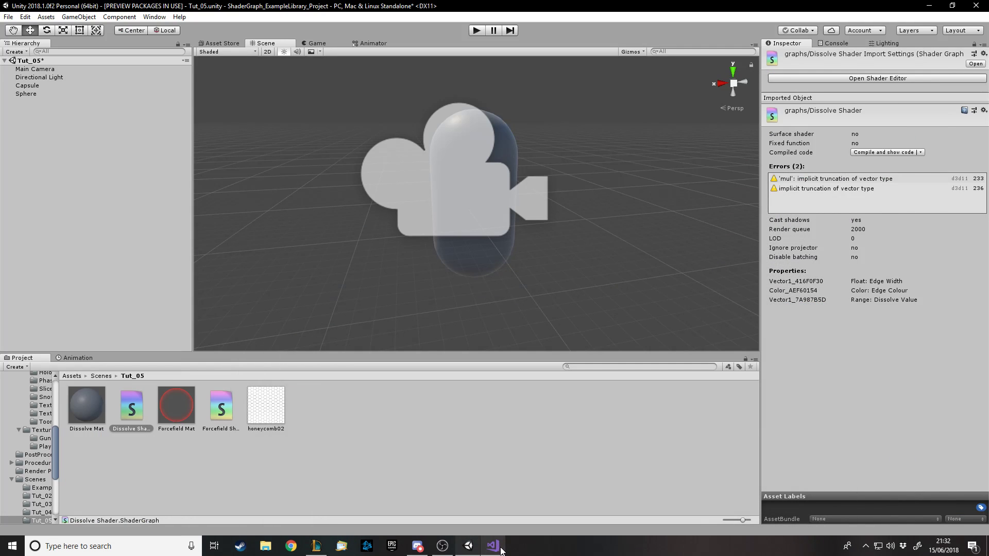
left_click(491, 546)
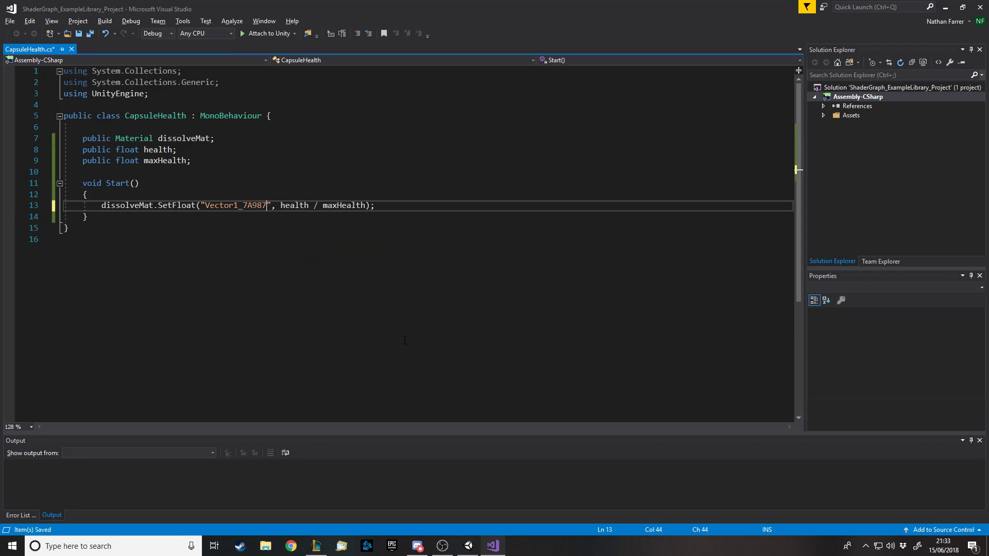
type("B5D")
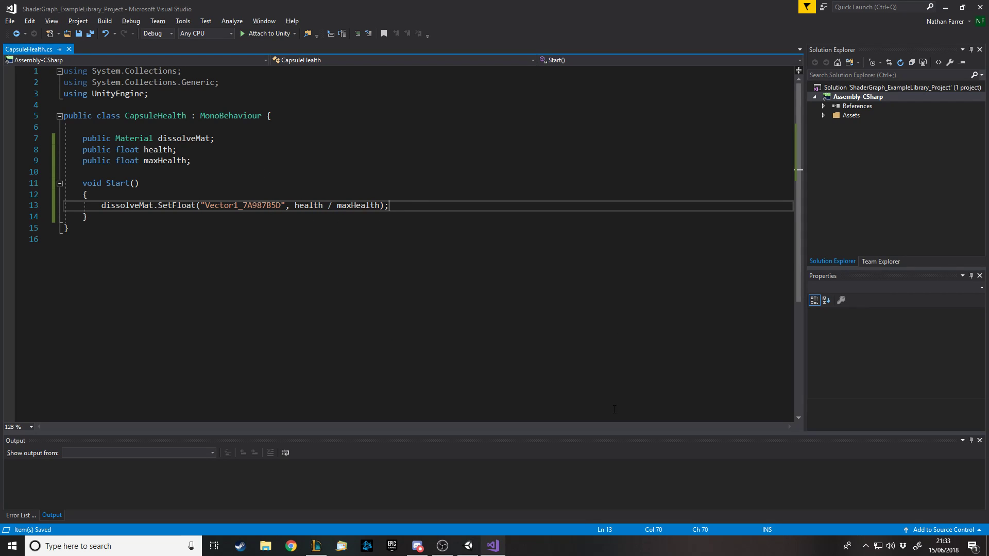
double_click(177, 205)
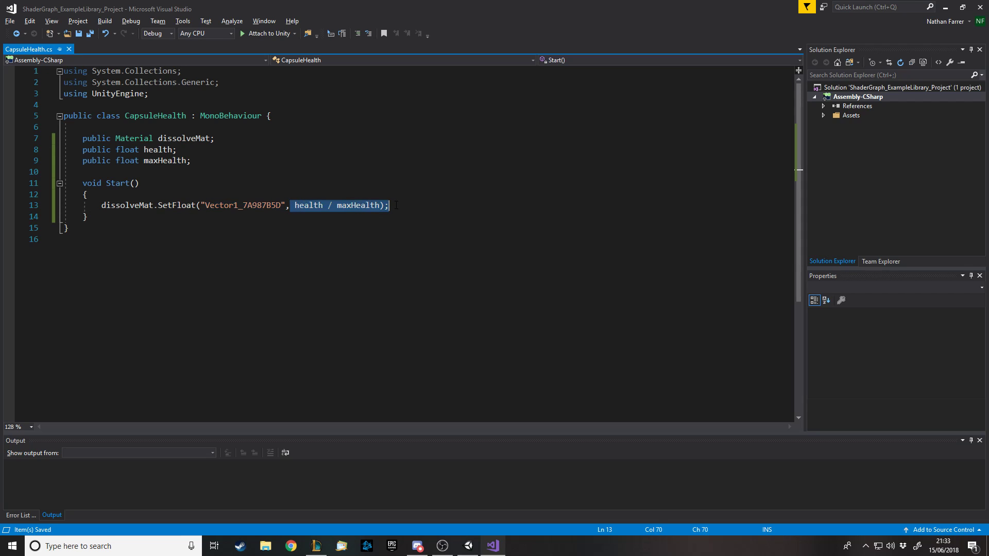
Add an Update method that subtracts 5 from health when Space is pressed
type("v")
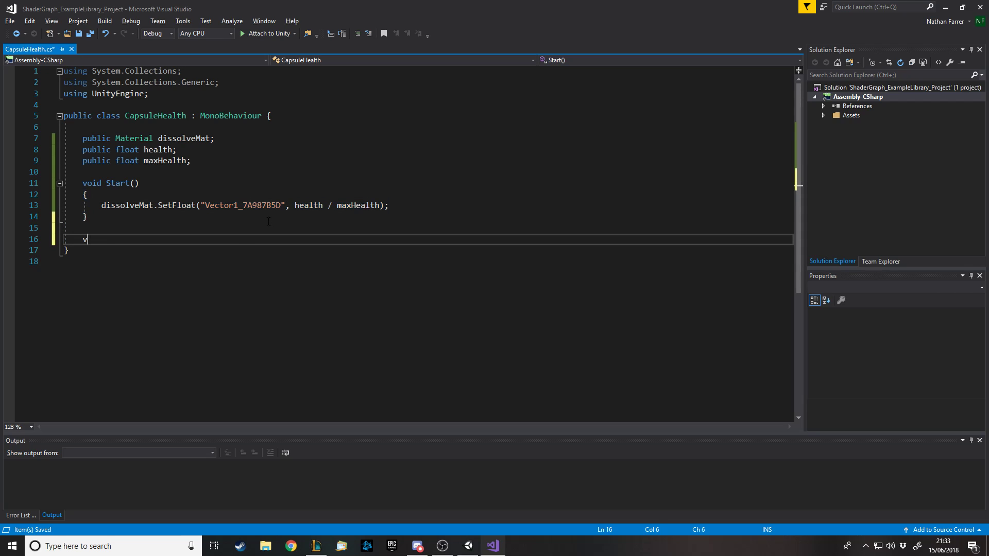
type("oid Update(")
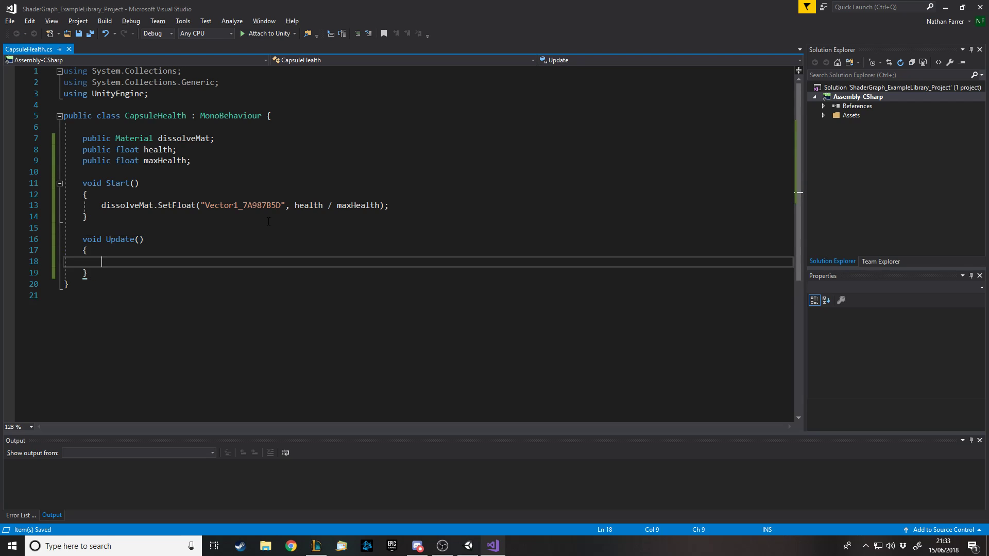
type("if(in")
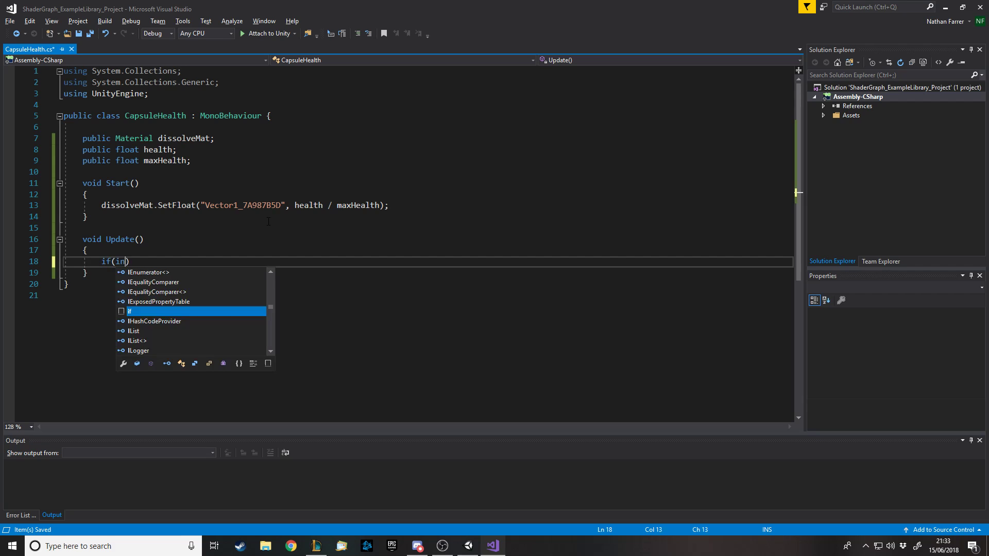
type("put.g")
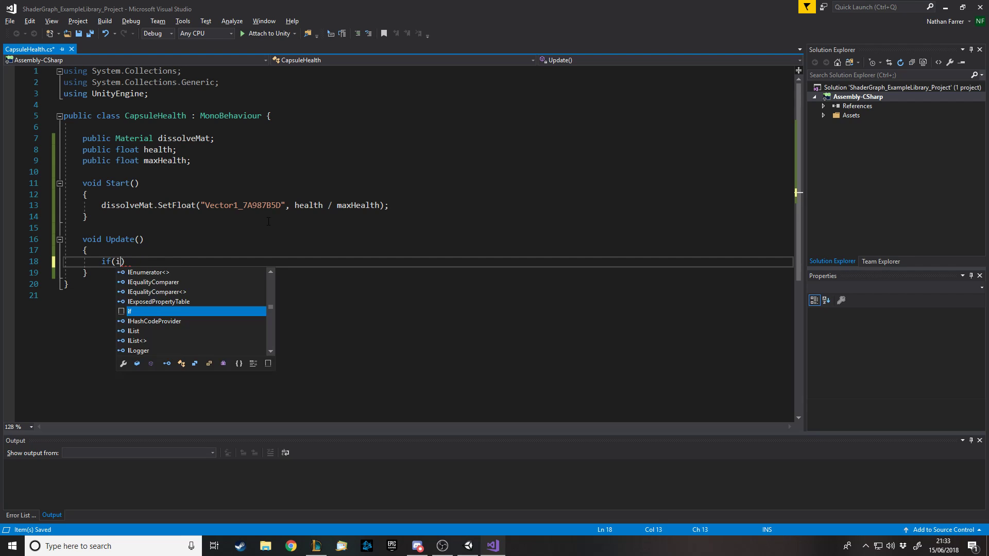
type("nput.getkeyDown(")
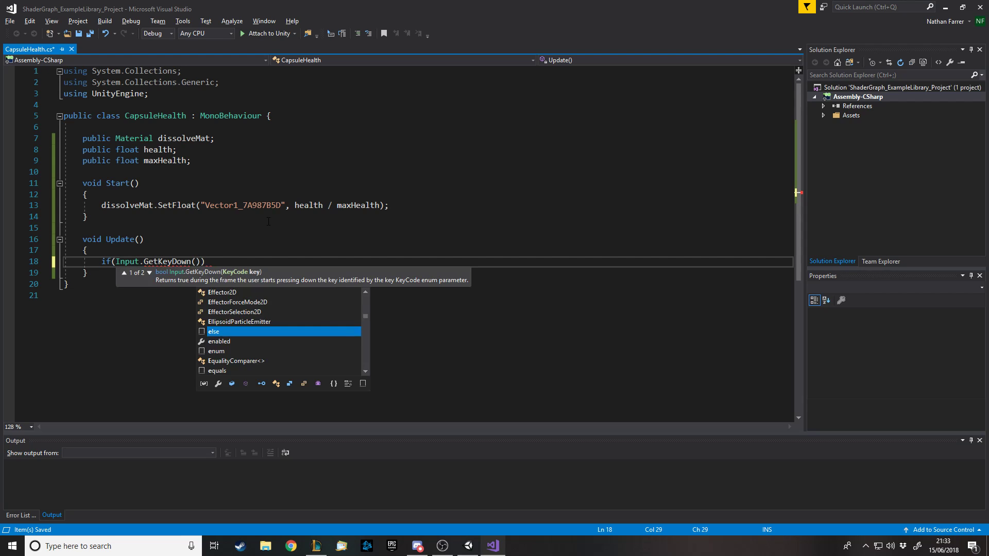
type("KeyCode.")
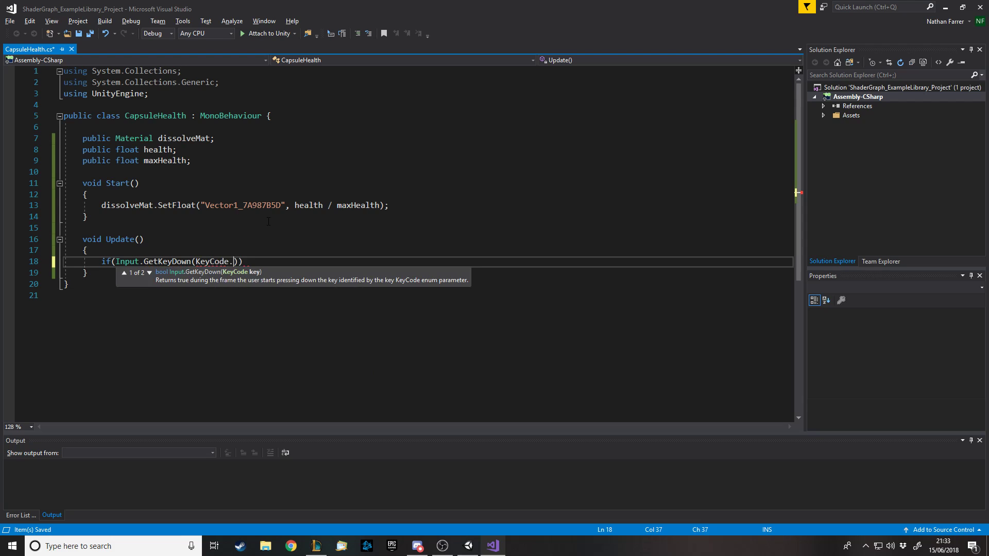
type("Space")
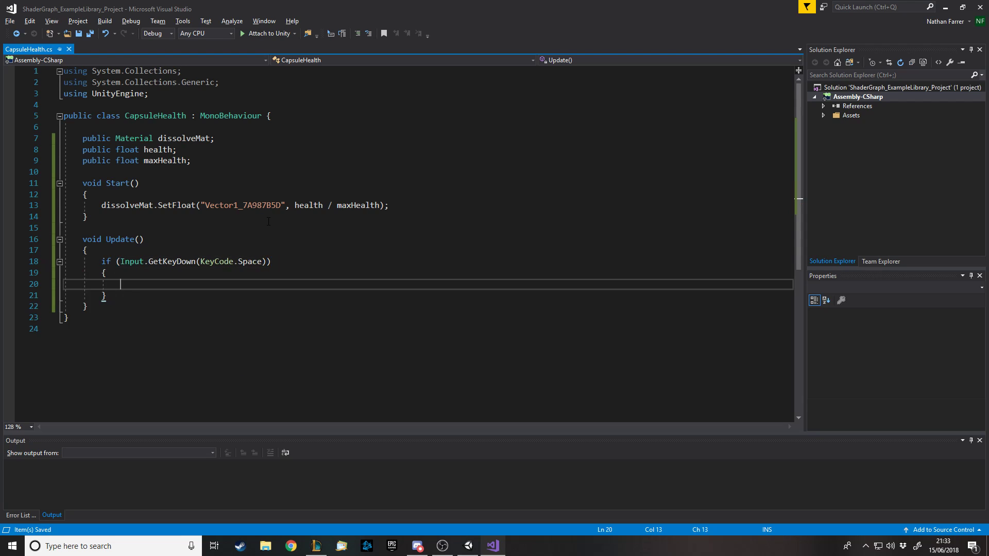
type("health -")
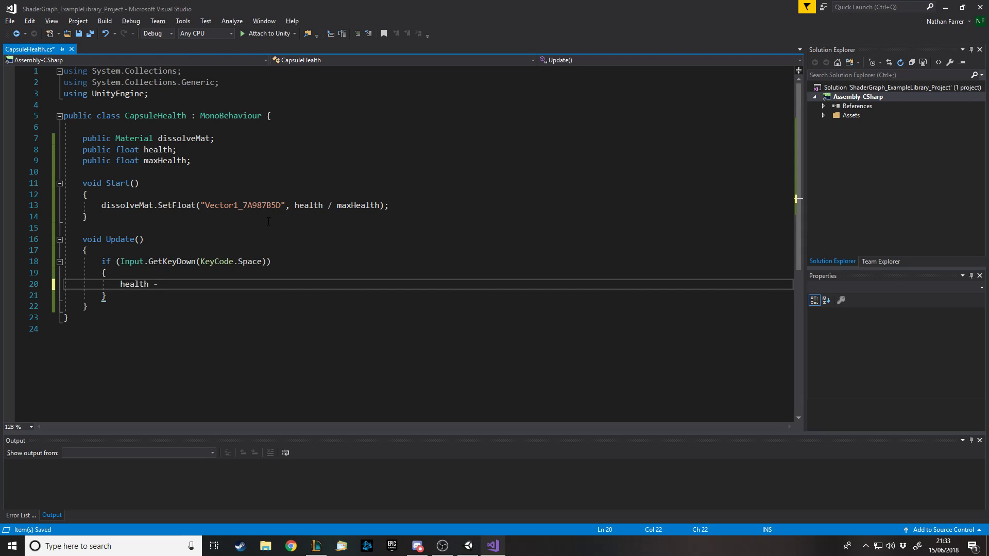
type("= 5;")
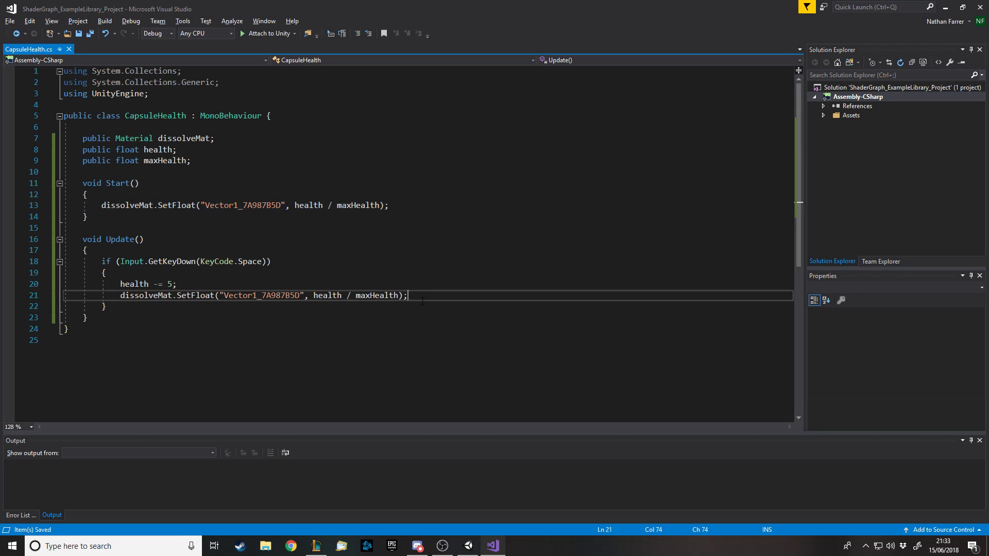
mouse_move(454, 240)
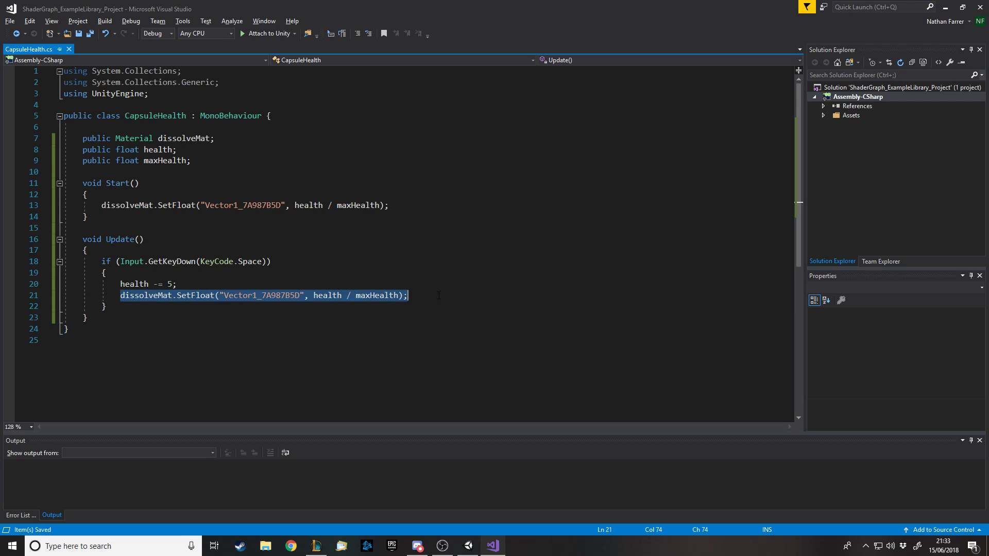
Copy the SetFloat dissolve line into the Space-press block in Update
left_click(121, 295)
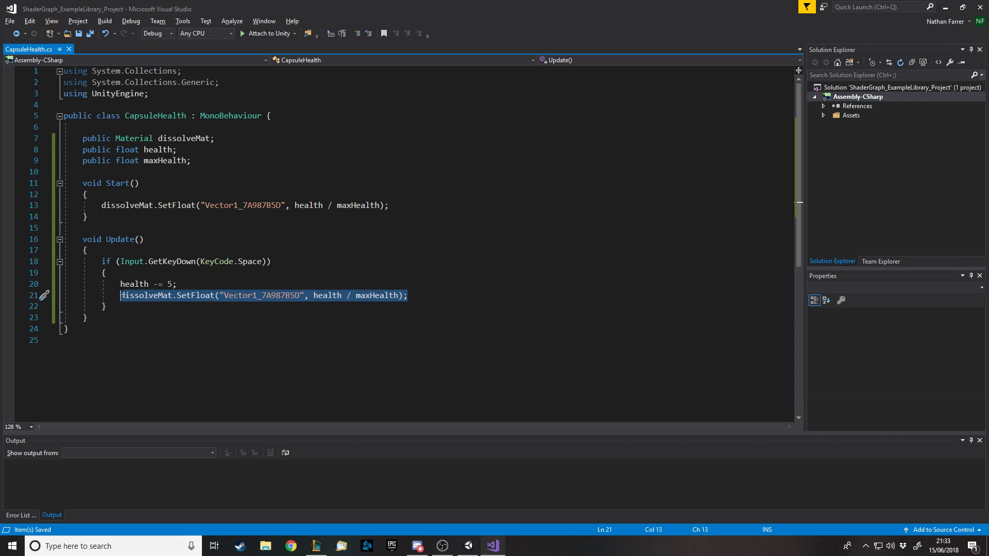
double_click(146, 295)
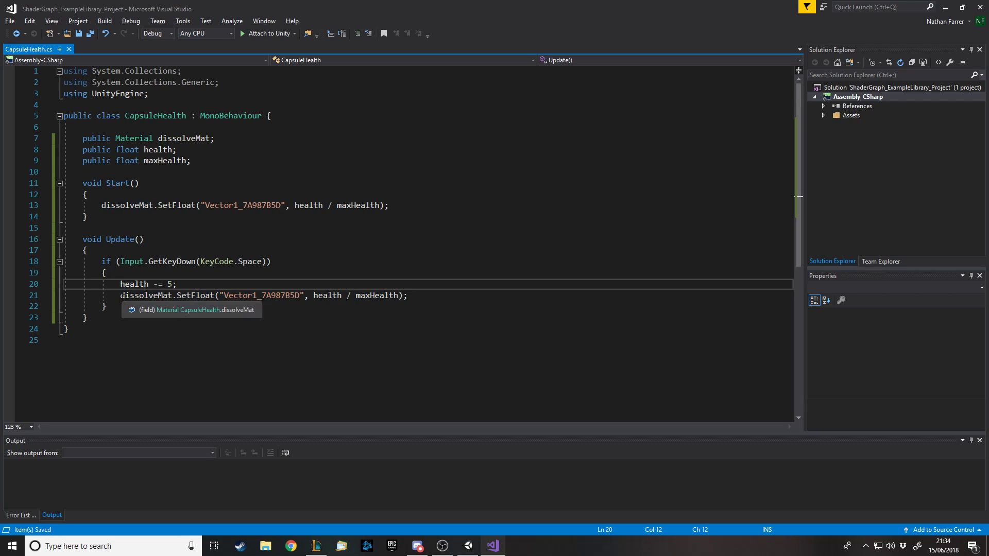
left_click(413, 295)
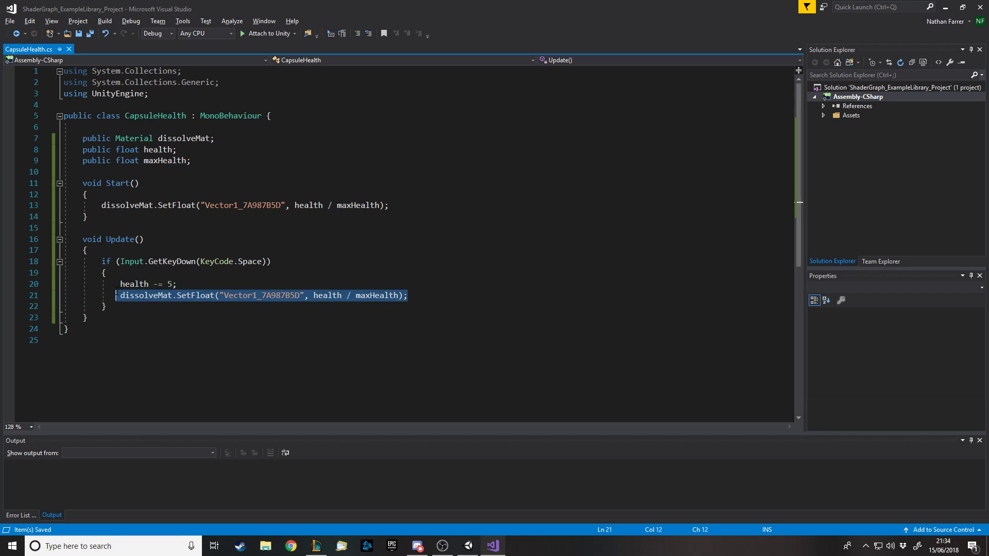
left_click(408, 295)
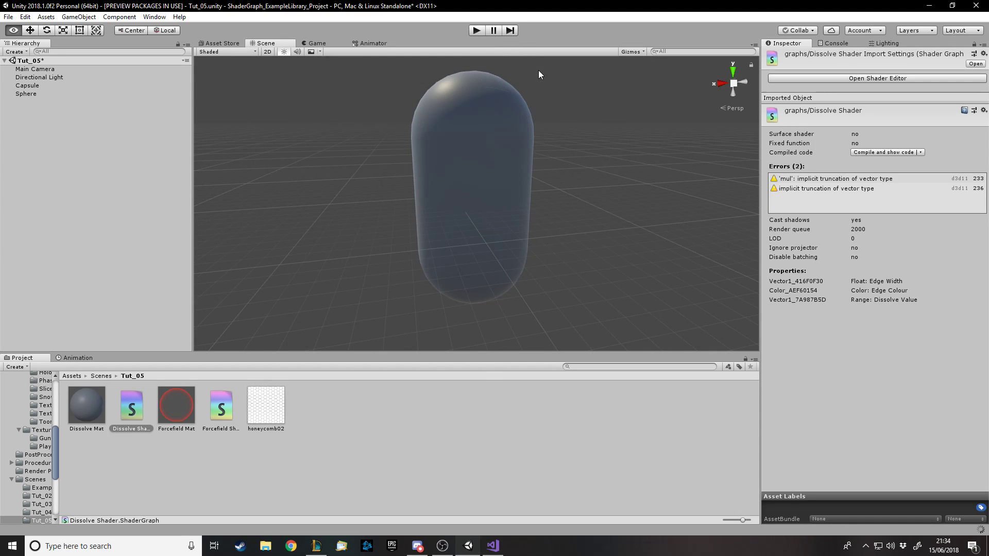
mouse_move(473, 45)
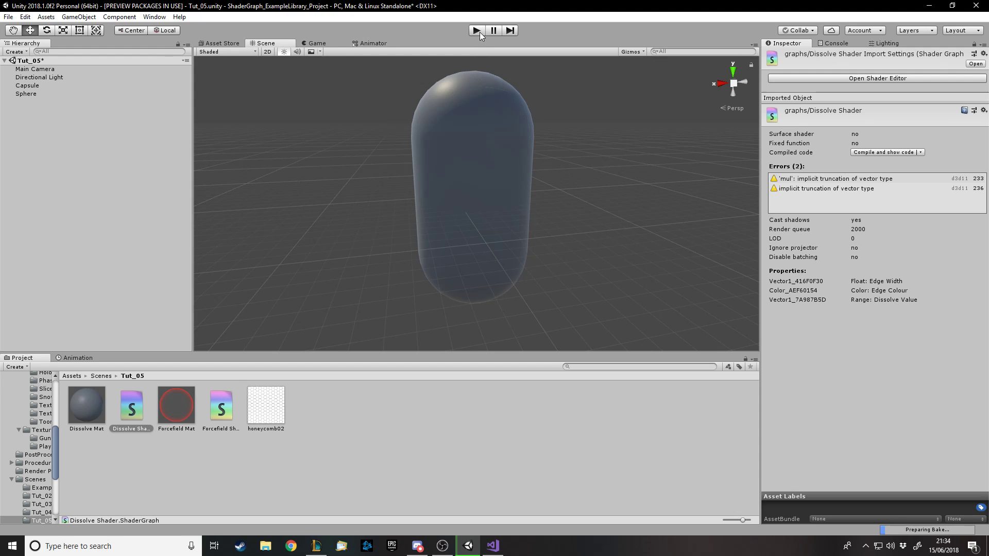
mouse_move(482, 47)
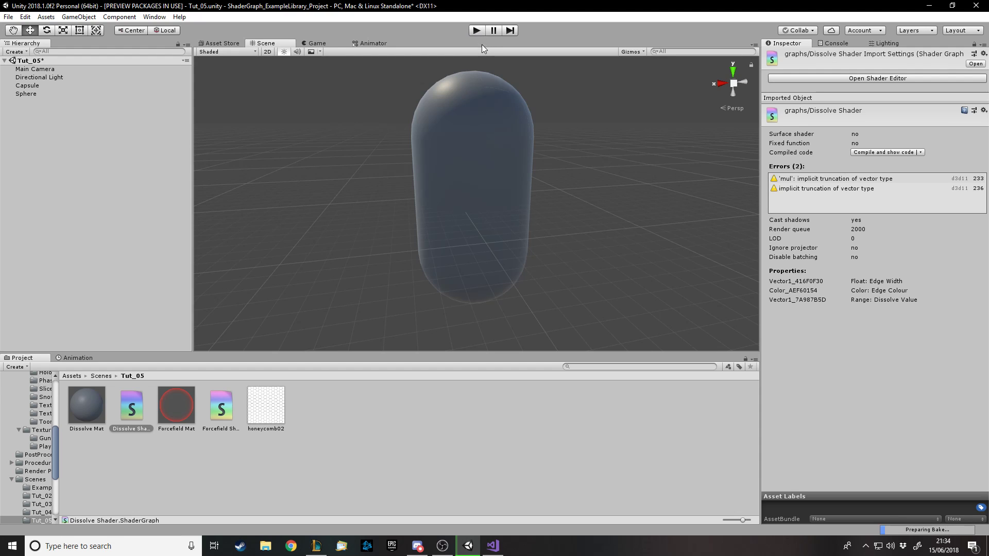
Test-run the scene, note the unassigned dissolveMat error, stop, and select Capsule
left_click(475, 30)
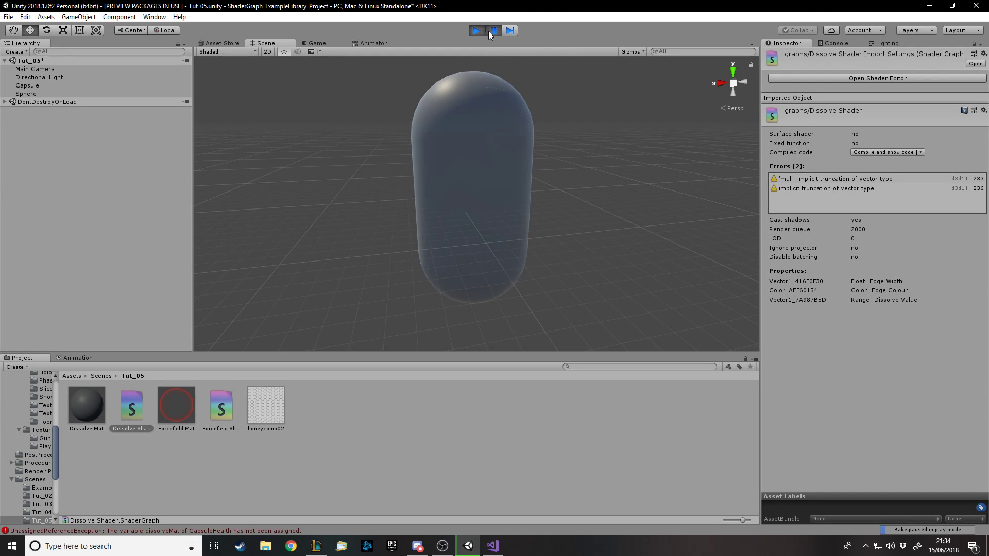
left_click(476, 30)
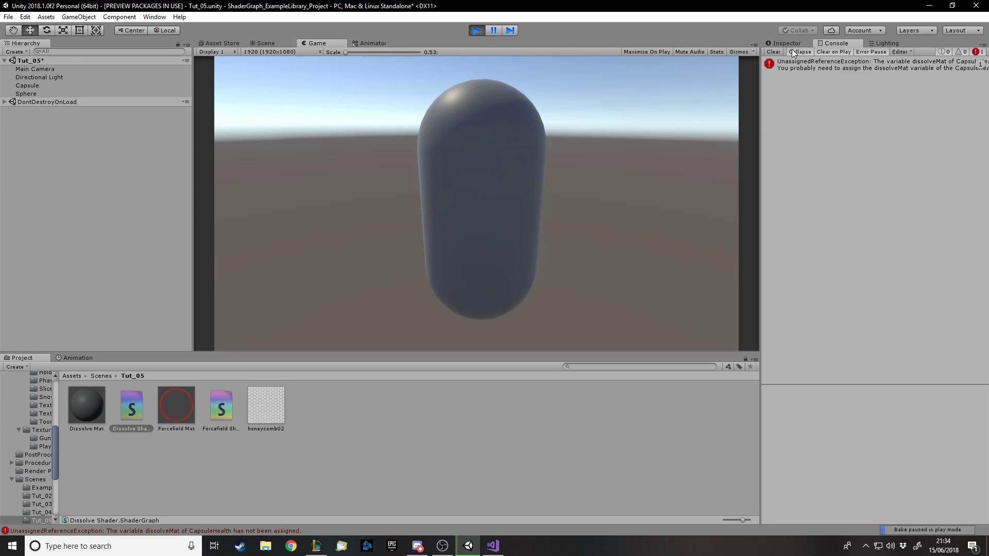
left_click(265, 43)
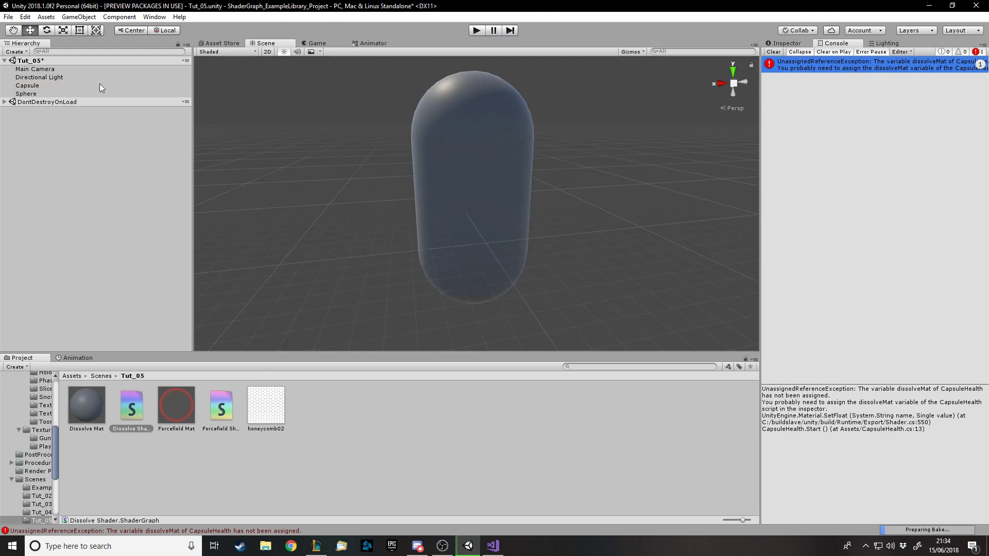
left_click(26, 85)
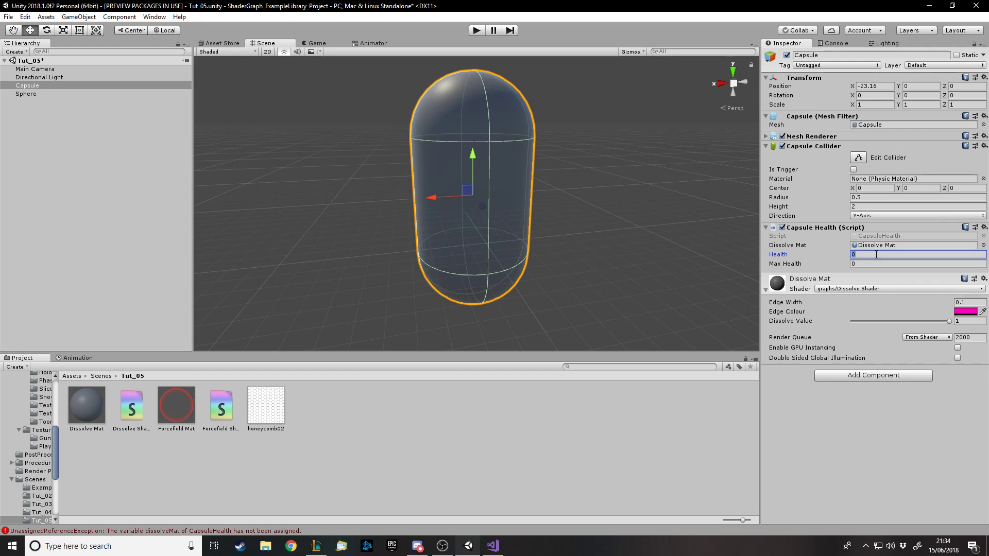
Enter 100 as the capsule's Max Health value and confirm it
type("100")
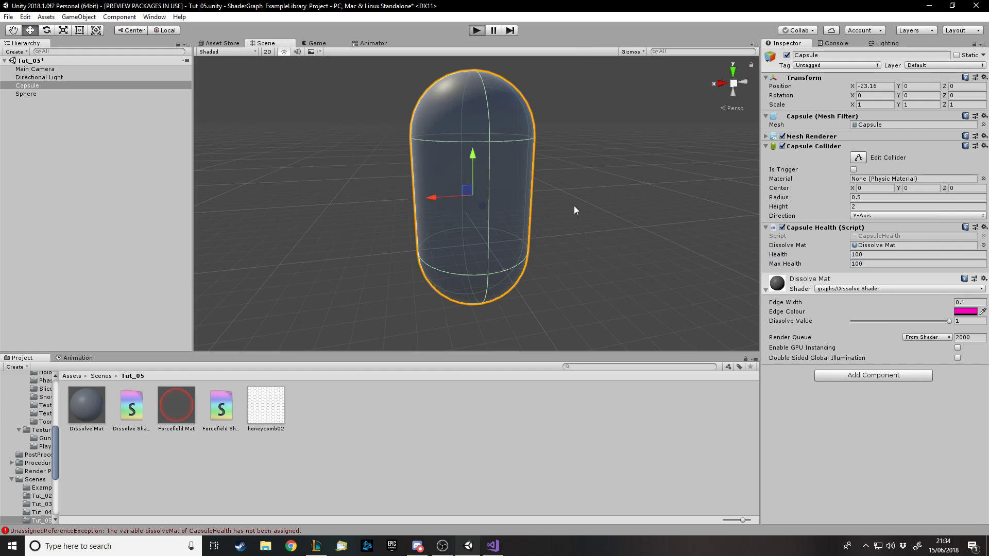
left_click(476, 30)
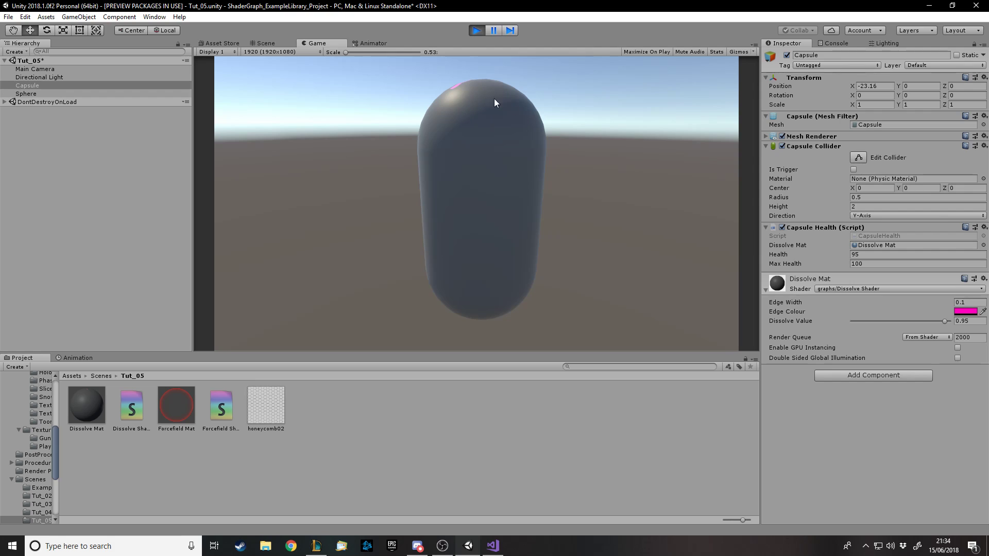
mouse_move(603, 110)
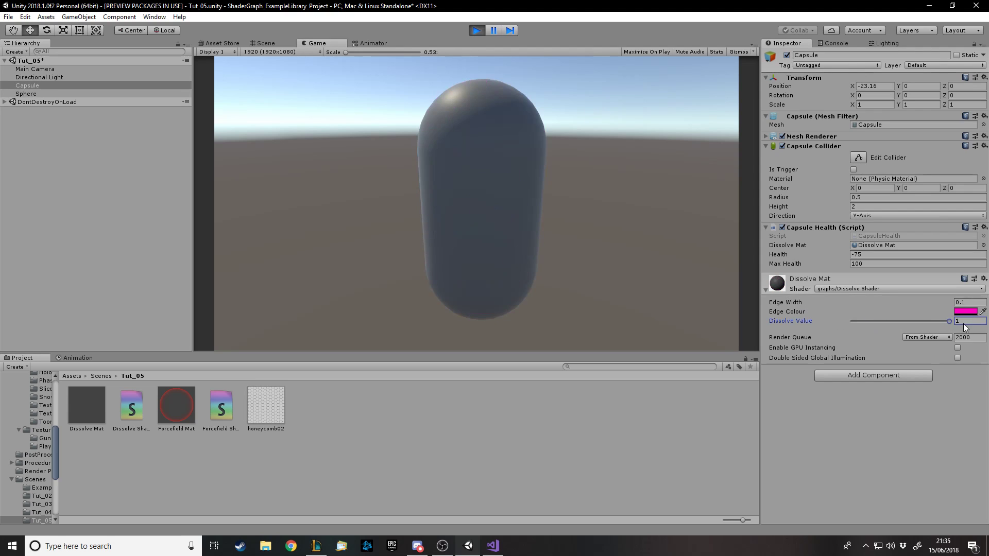
Drag in the Inspector while watching Health and Dissolve Value drop during play
left_click_drag(948, 320, 851, 321)
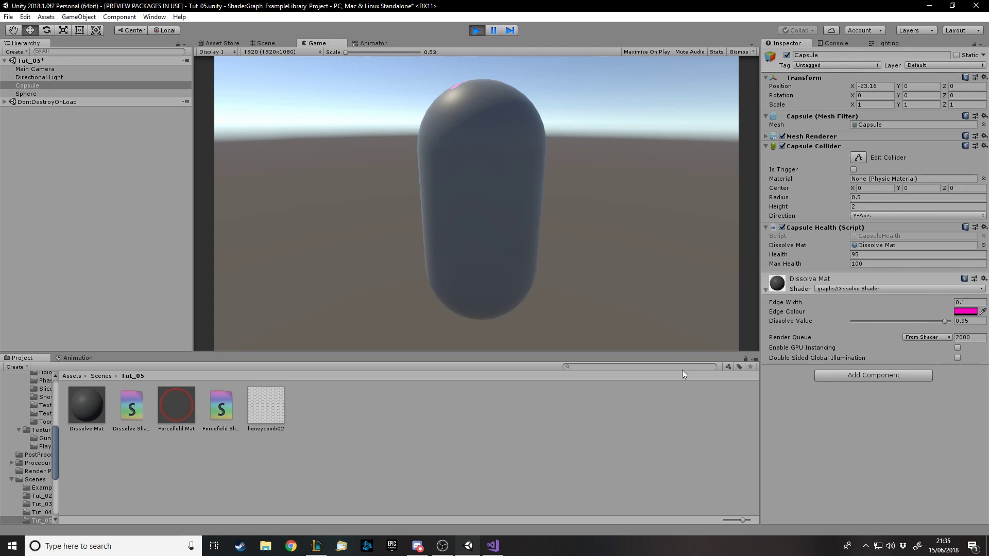
mouse_move(837, 461)
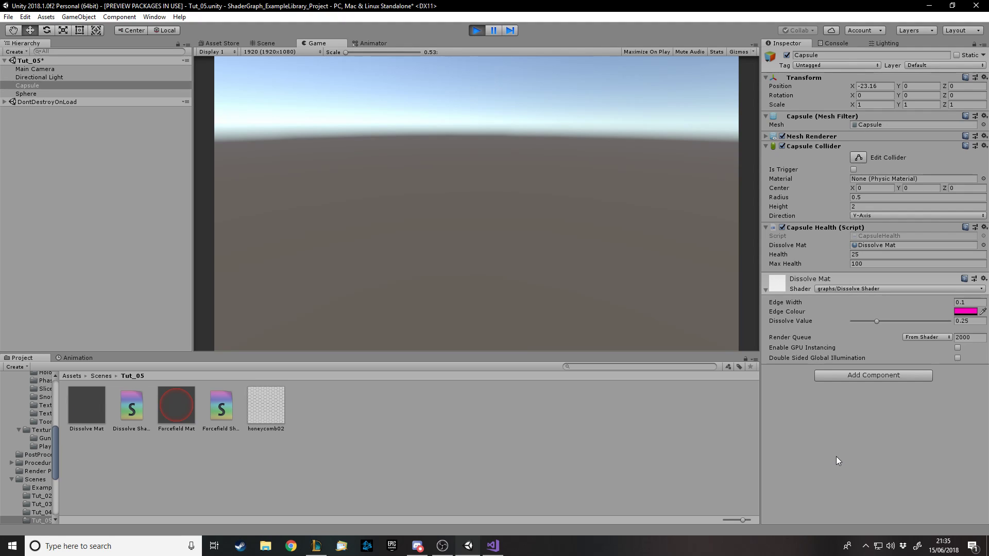
mouse_move(693, 272)
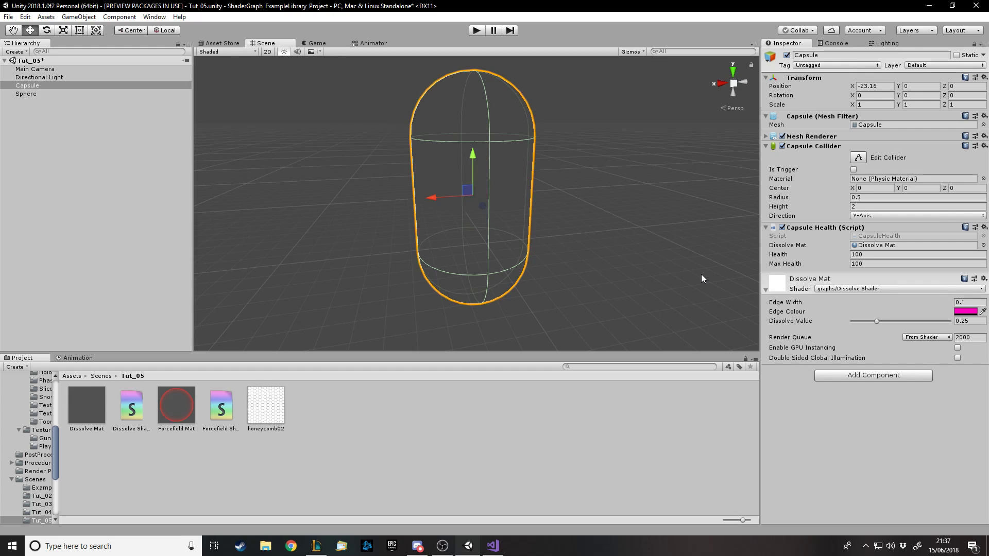
mouse_move(865, 214)
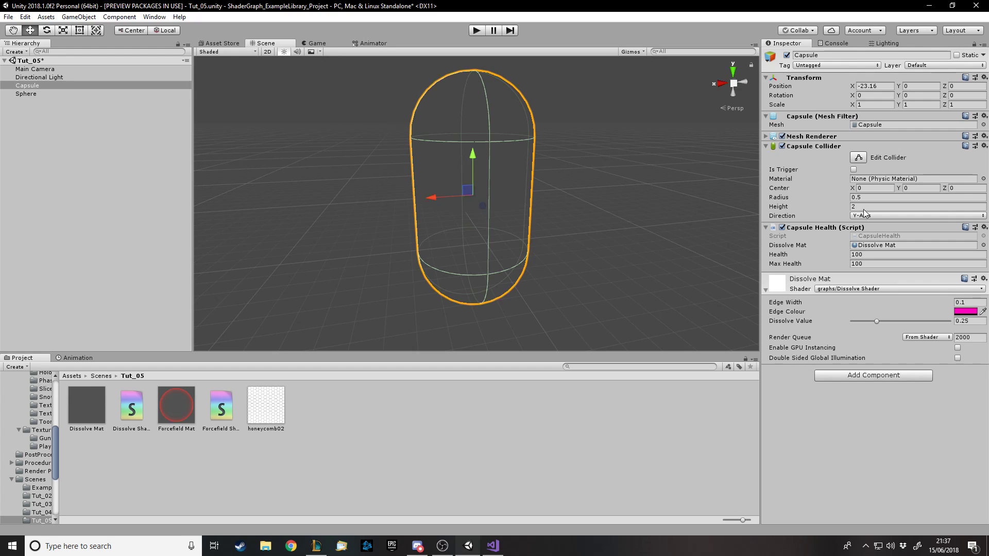